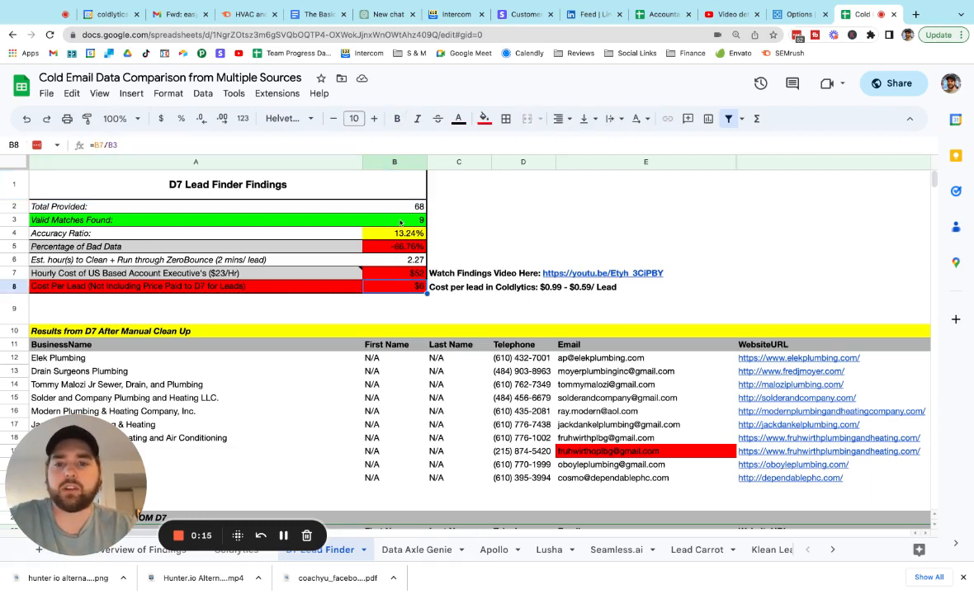
- Review the findings figures: total provided, valid matches, accuracy ratio, cleanup hours, hourly cost and cost per lead
left_click(393, 205)
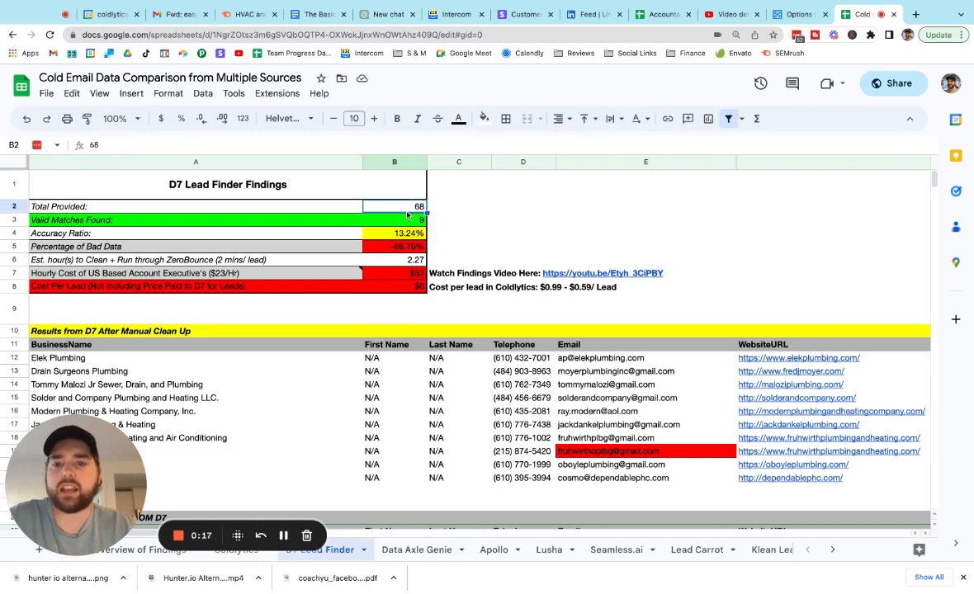
left_click(393, 220)
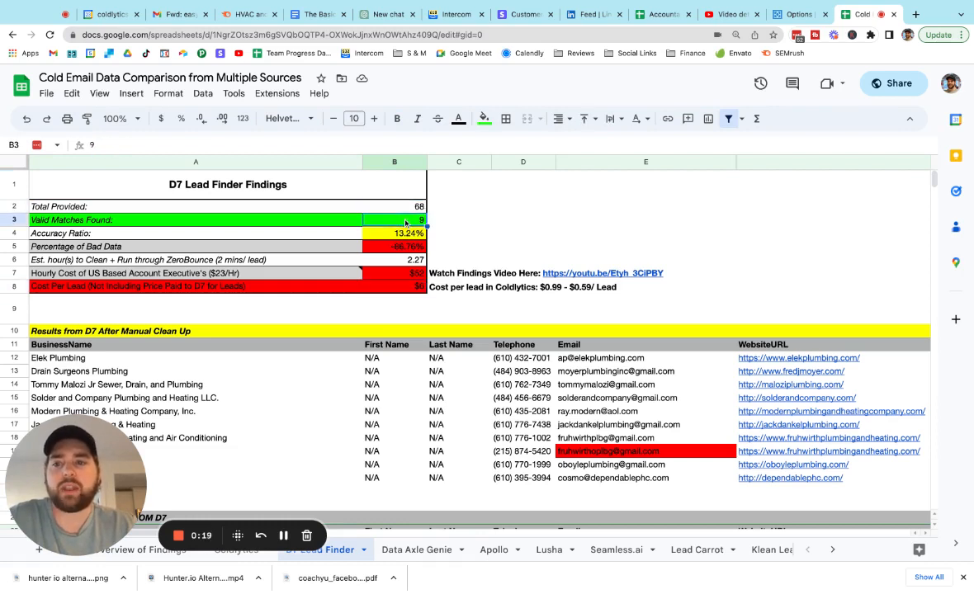
left_click(393, 233)
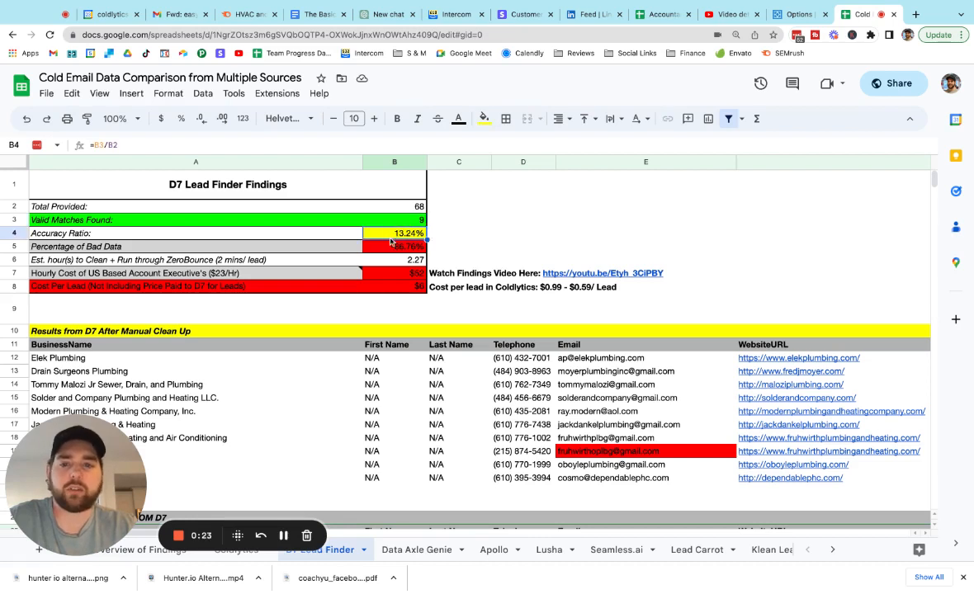
left_click(393, 246)
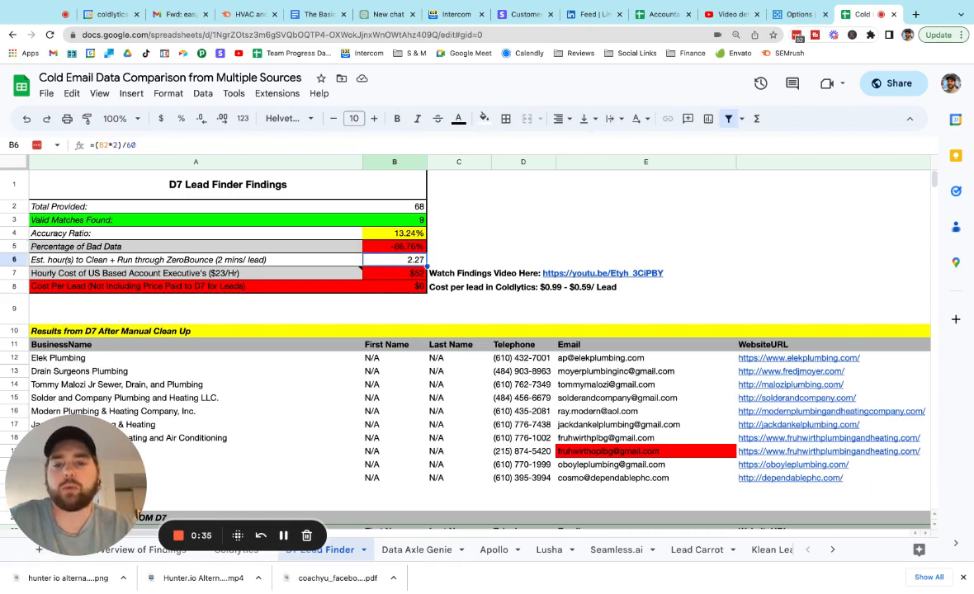
left_click(393, 272)
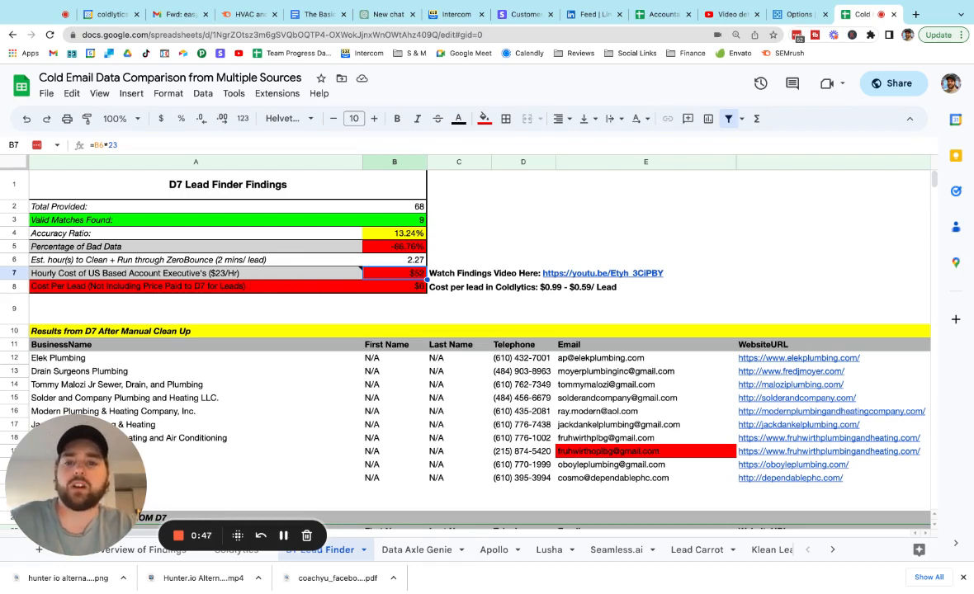
left_click(393, 287)
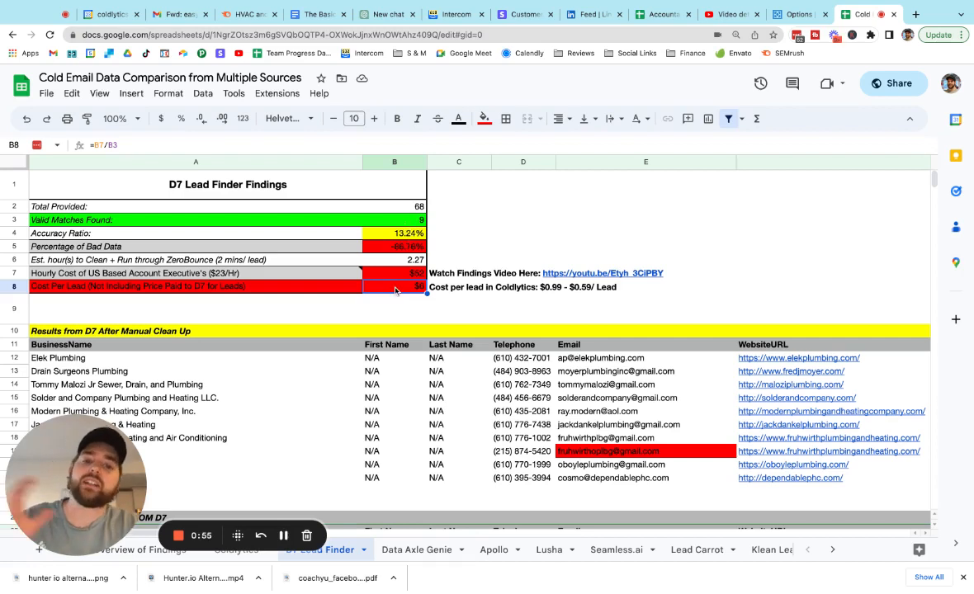
mouse_move(168, 452)
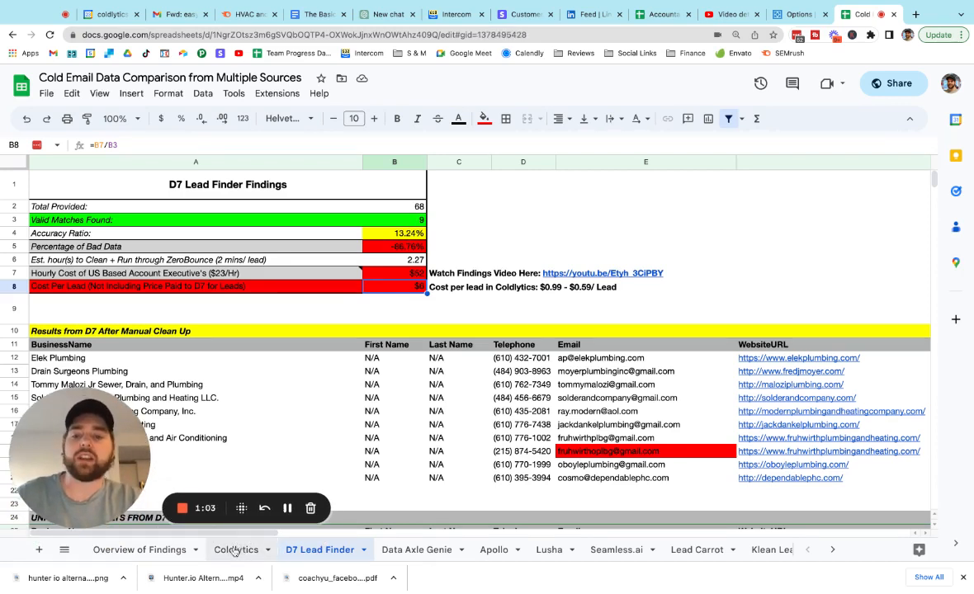
- Review the Coldlytics sheet's highlighted email addresses, briefly checking the Overview of Findings target audience
left_click(237, 550)
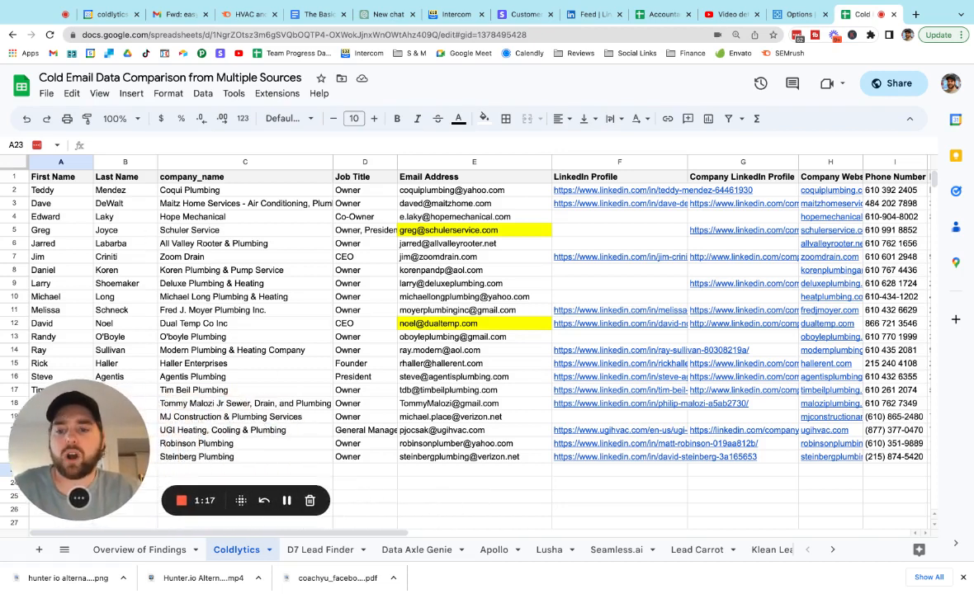
left_click(474, 229)
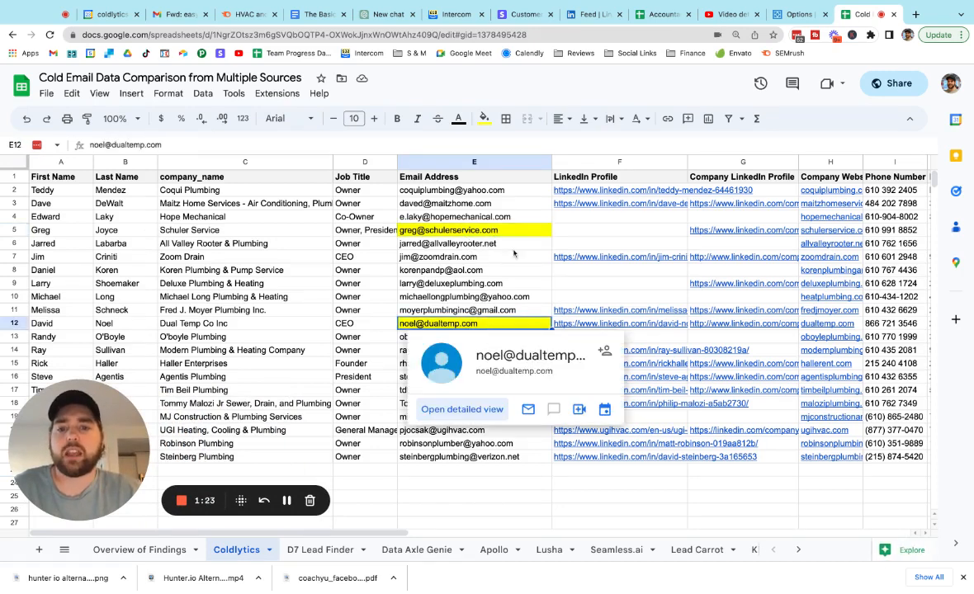
left_click(473, 230)
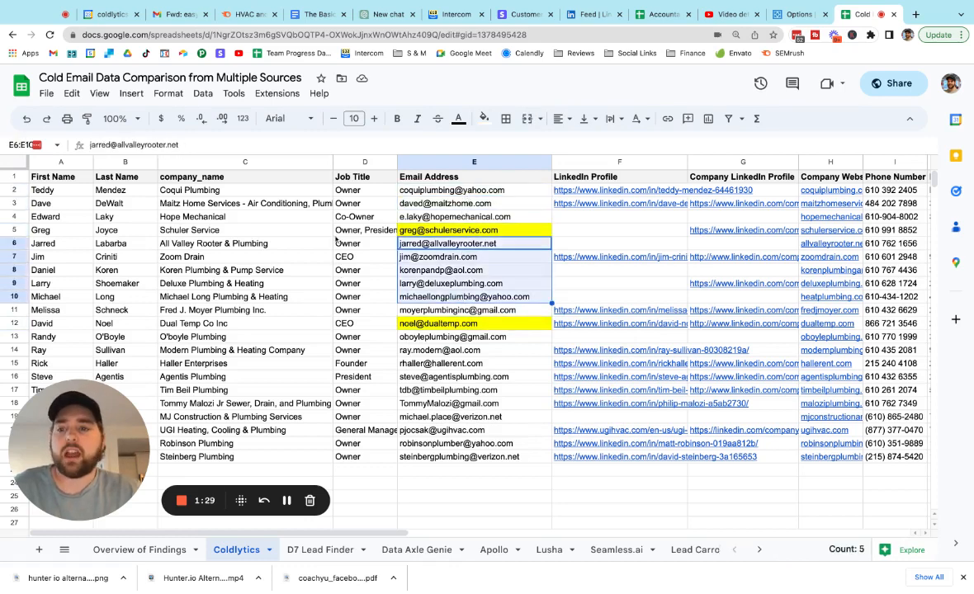
left_click(138, 550)
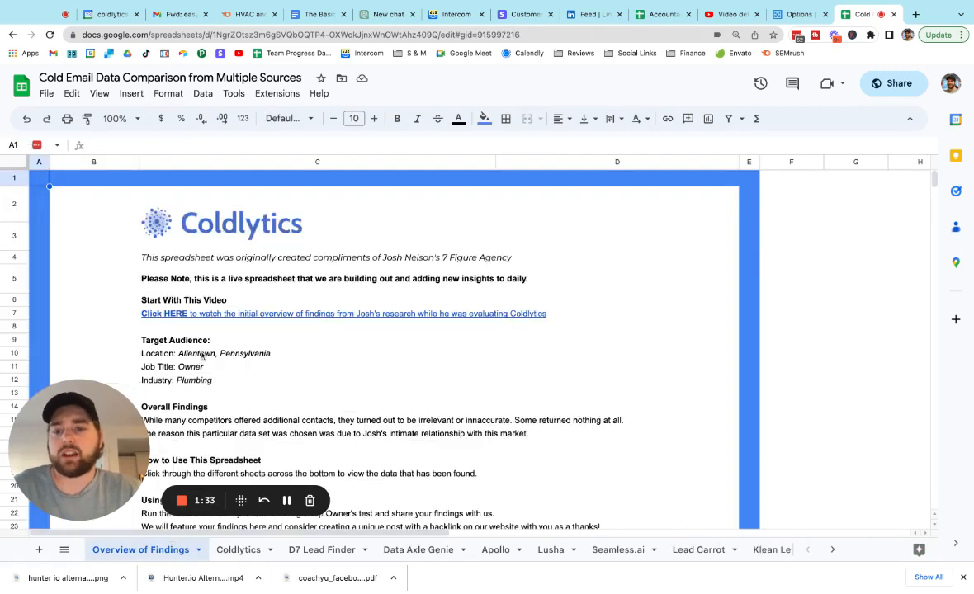
mouse_move(203, 387)
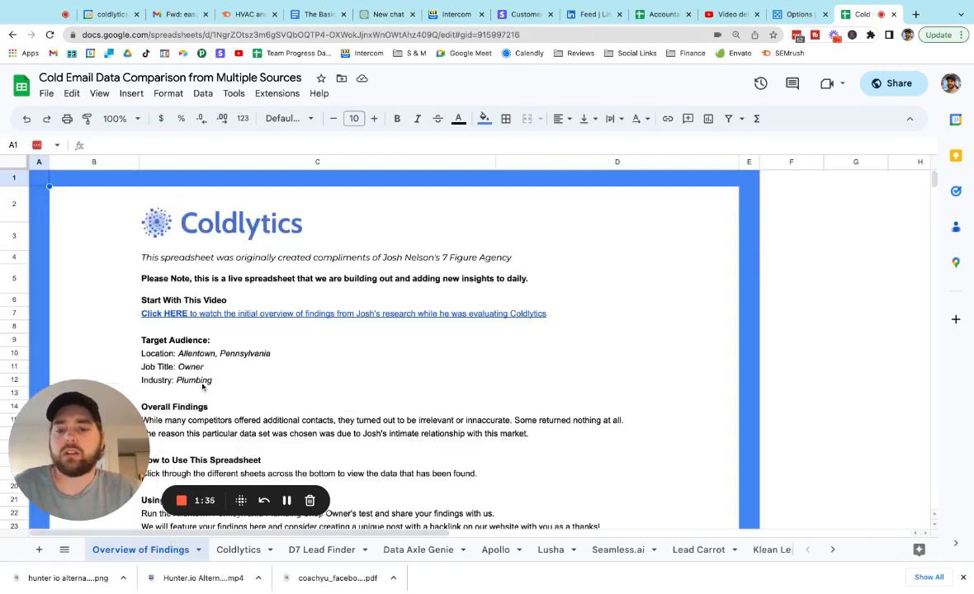
left_click(238, 548)
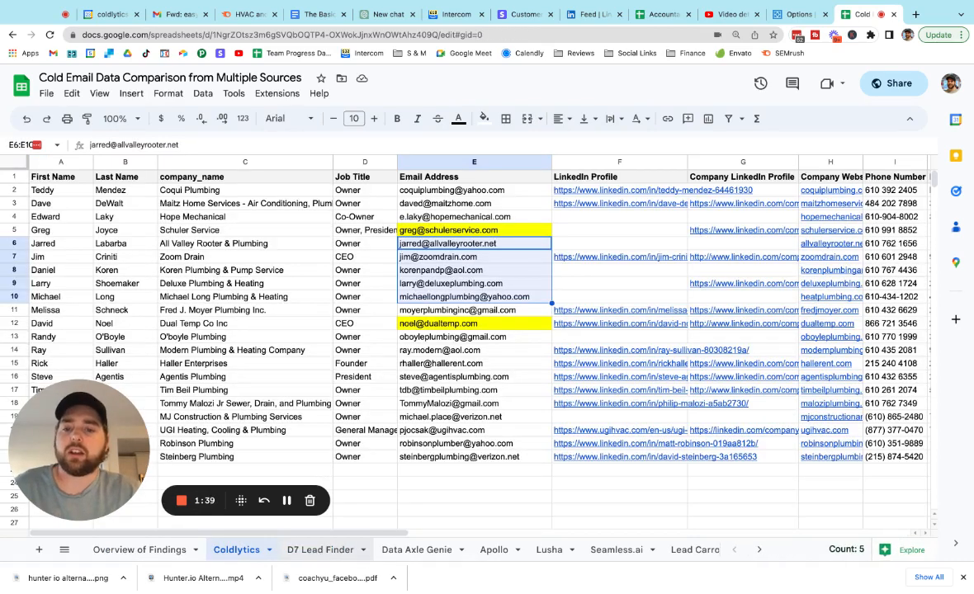
left_click(321, 550)
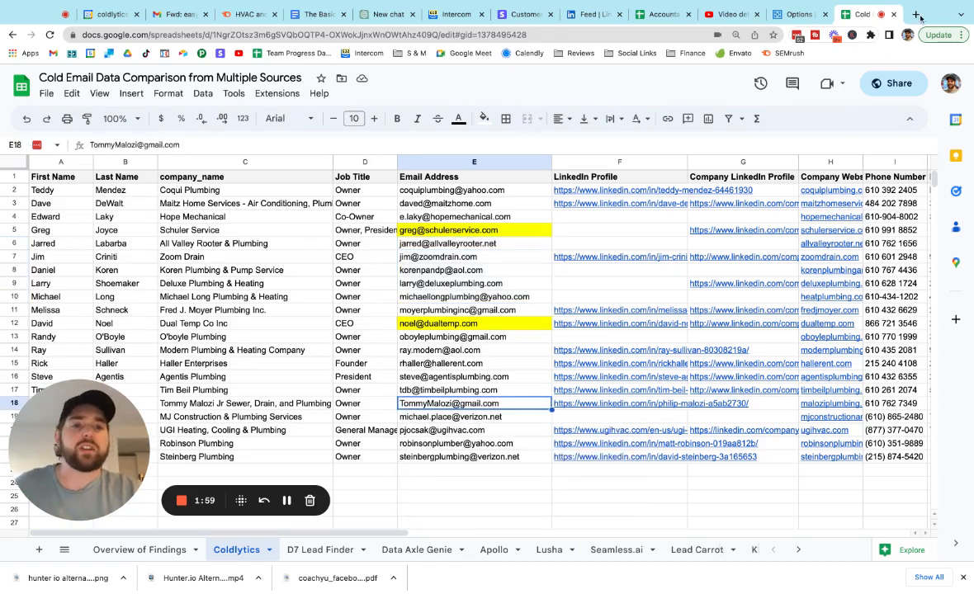
- Load coldlytics.com in a new tab and log in to reach the Your Tasks dashboard
left_click(914, 13)
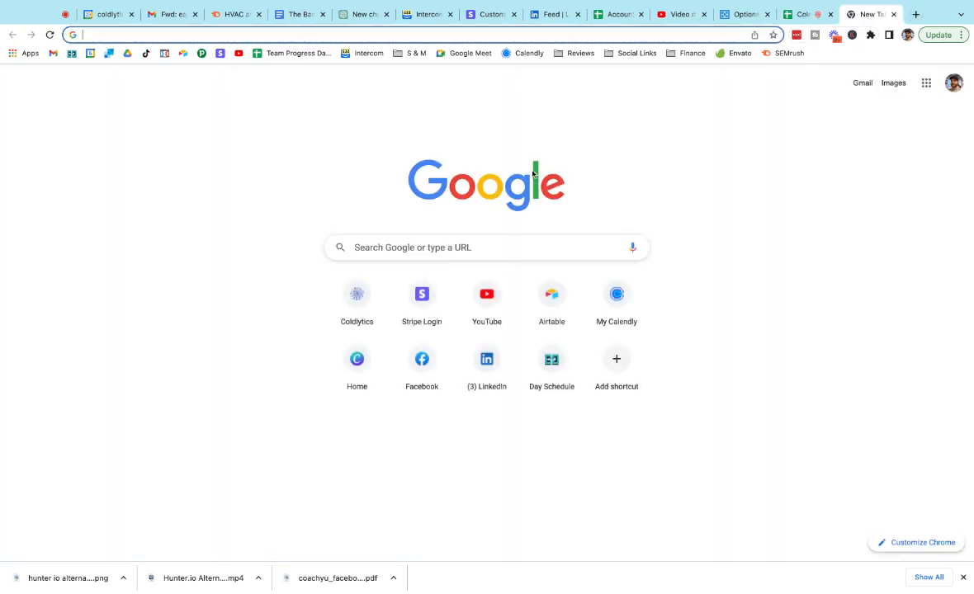
type("coldlytics.com")
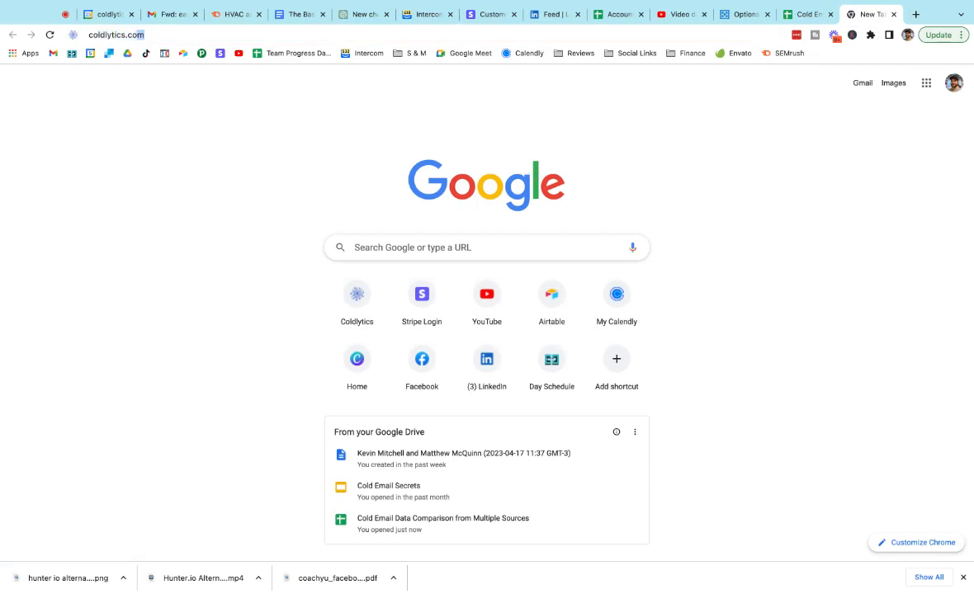
left_click(357, 294)
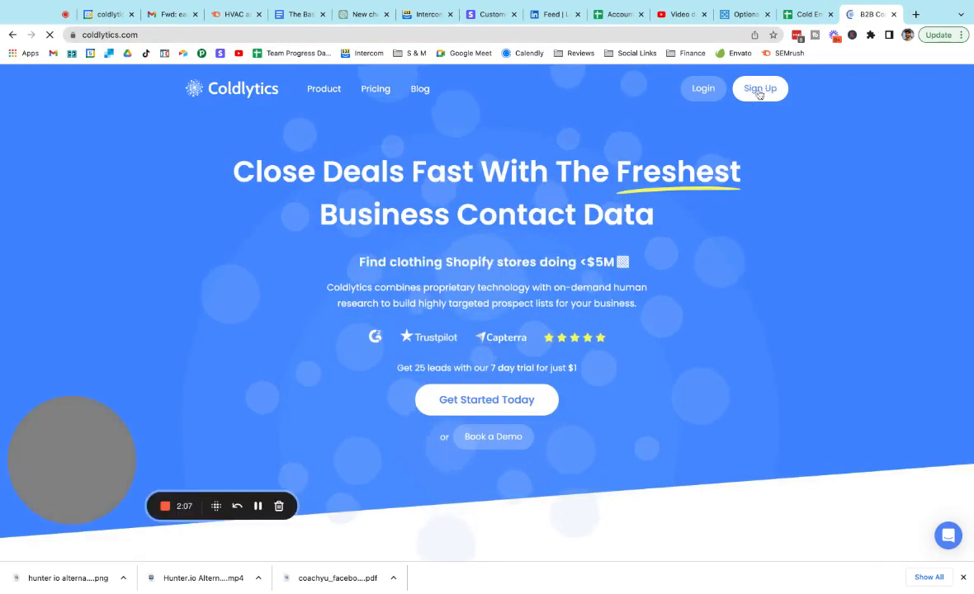
left_click(703, 89)
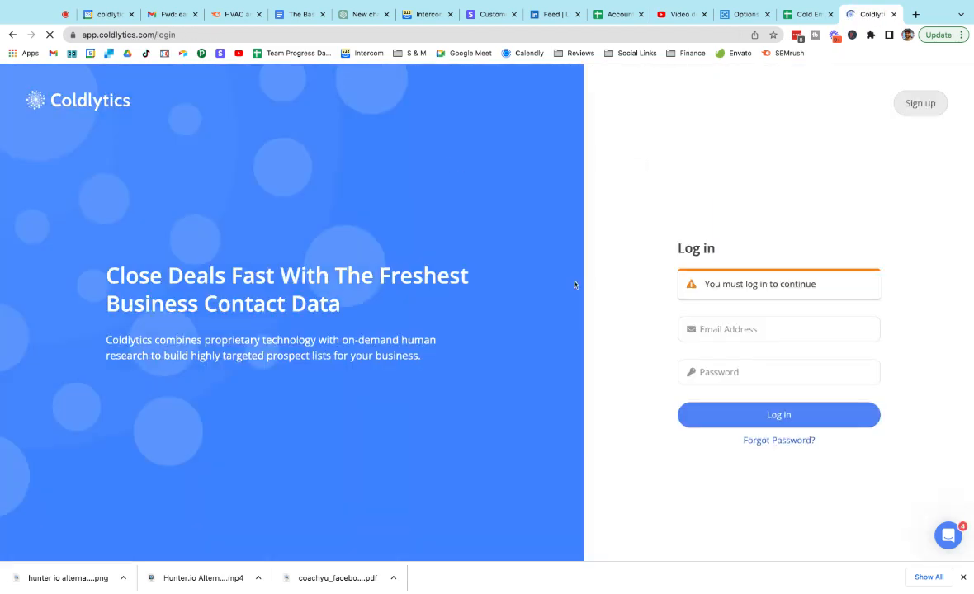
left_click(780, 416)
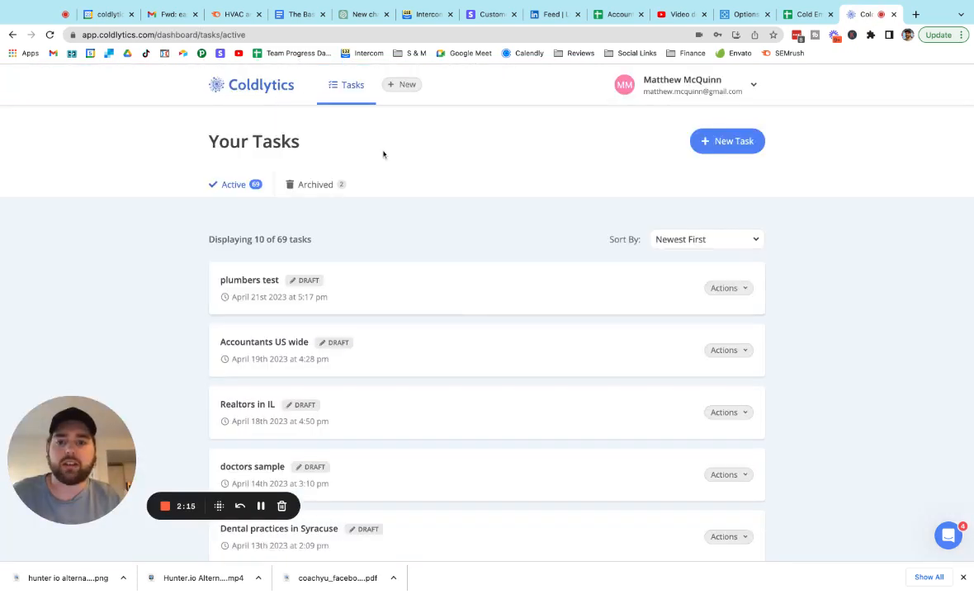
- Start a new task for 1000 leads targeting the Owners/Founders seniority level
left_click(403, 84)
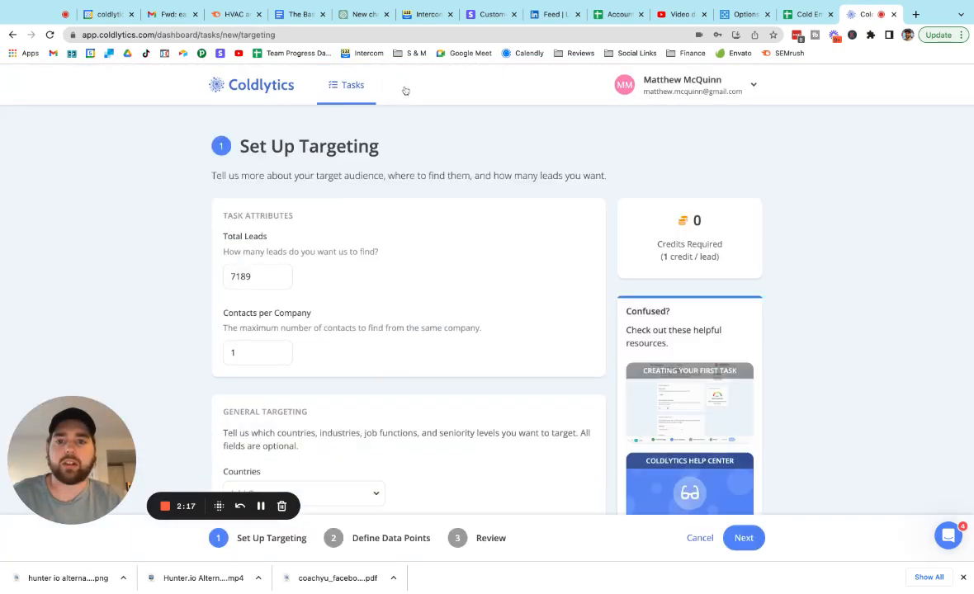
left_click(258, 278)
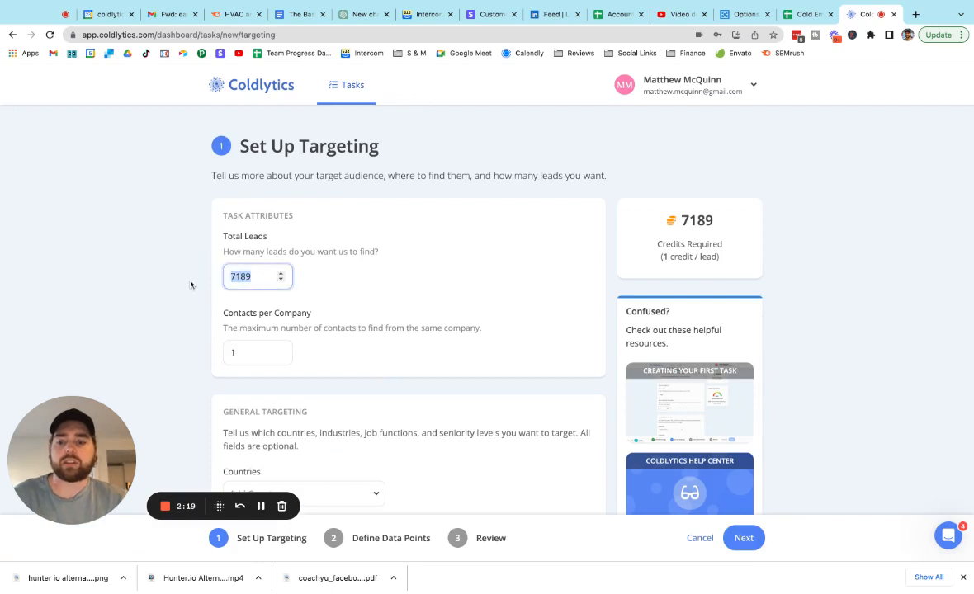
type("1000")
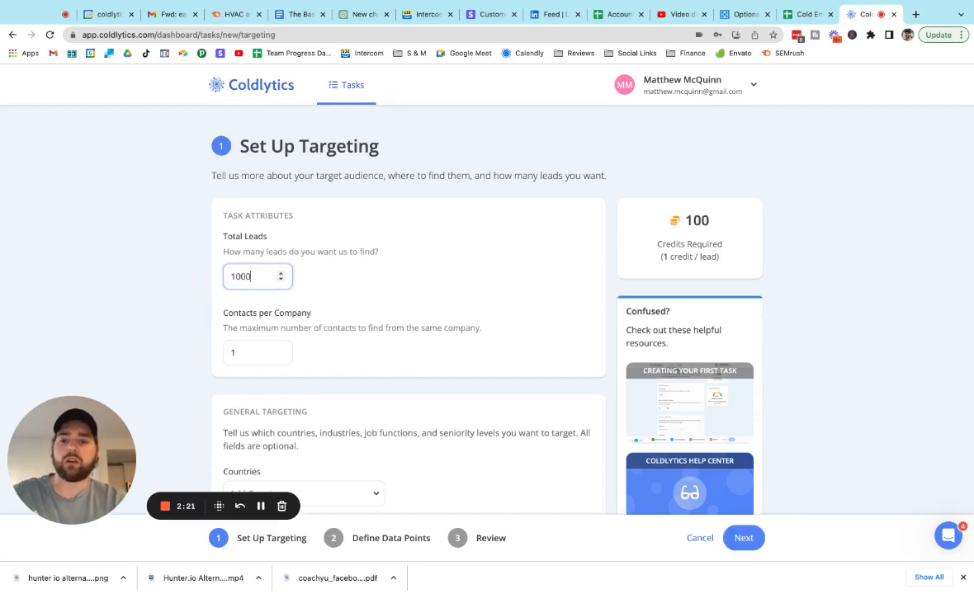
scroll("down", 3)
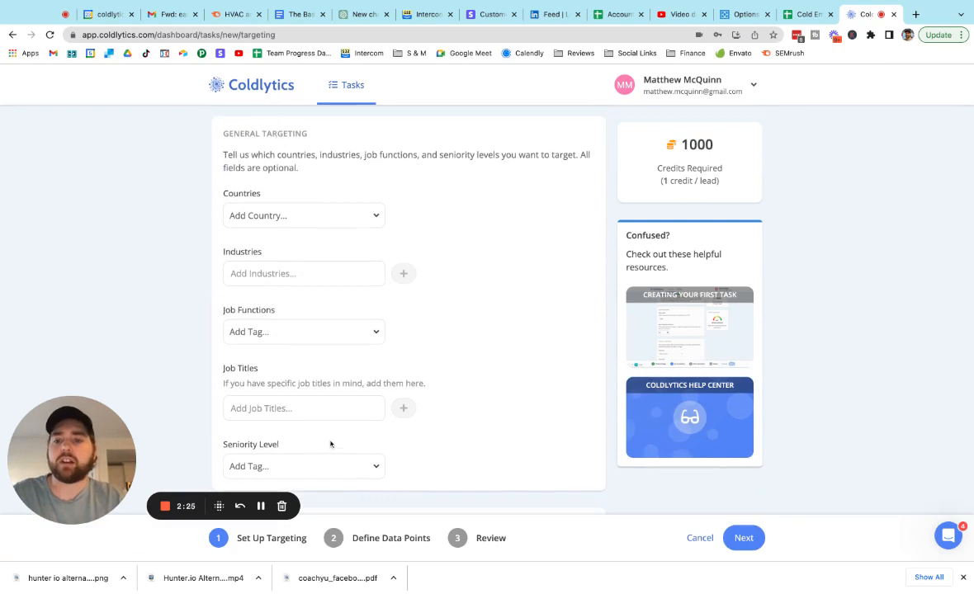
left_click(303, 466)
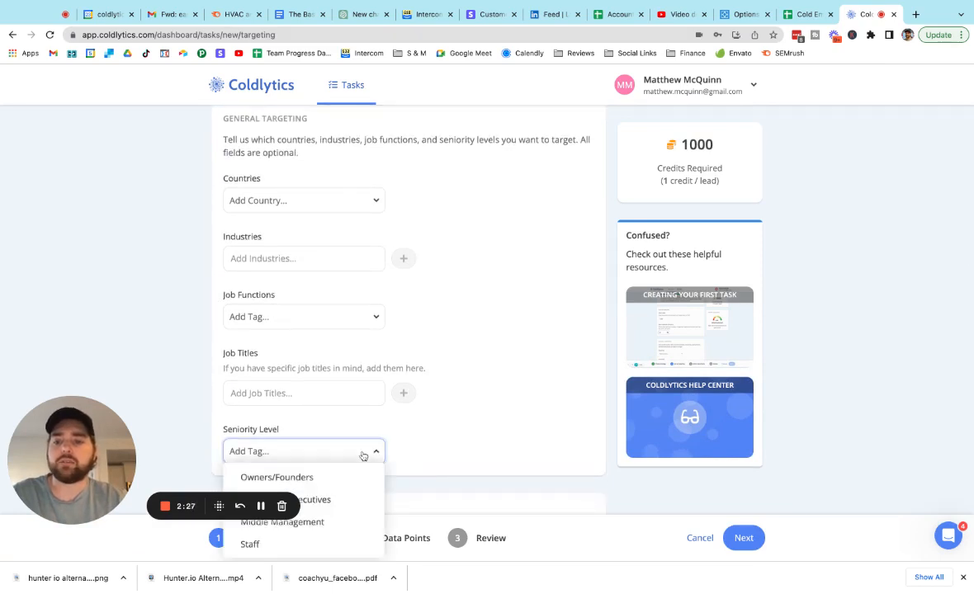
left_click(278, 478)
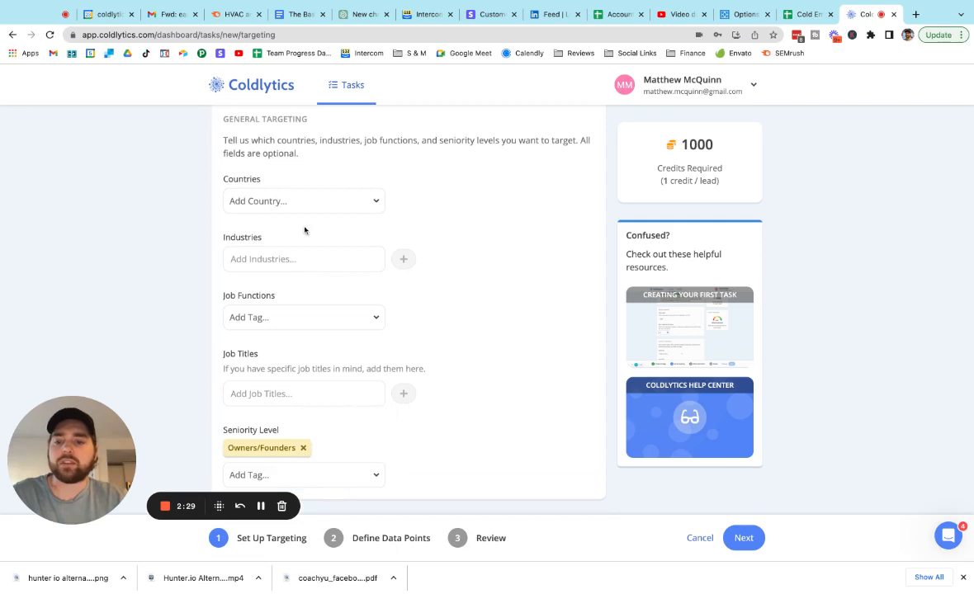
- Target United States as the country and plumbers as the industry
left_click(303, 201)
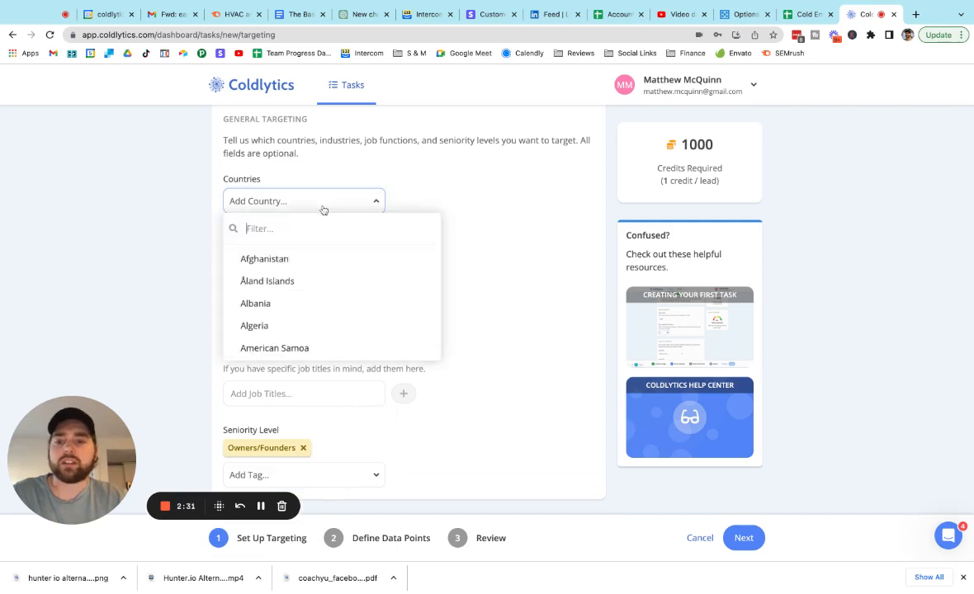
mouse_move(317, 231)
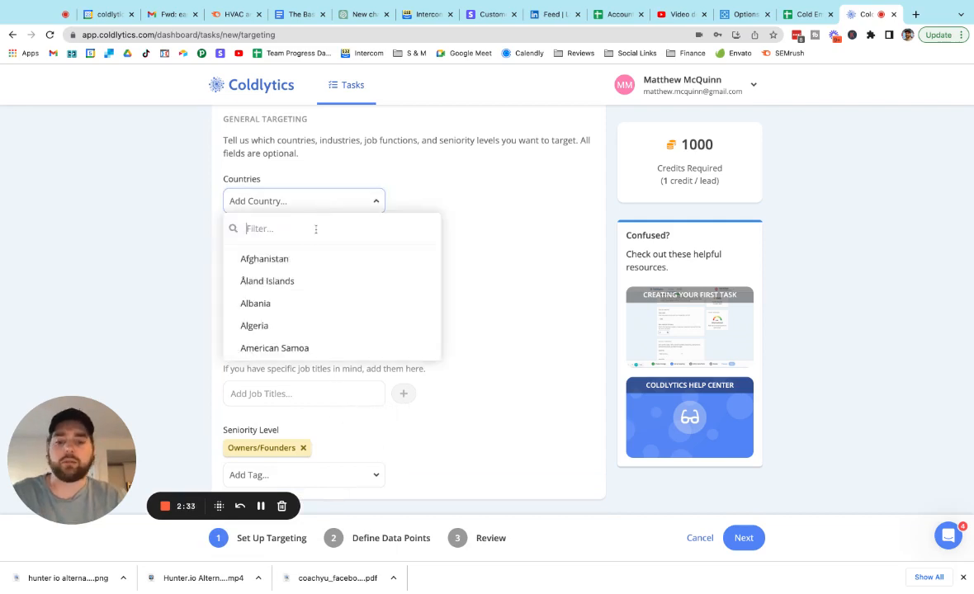
type("uni")
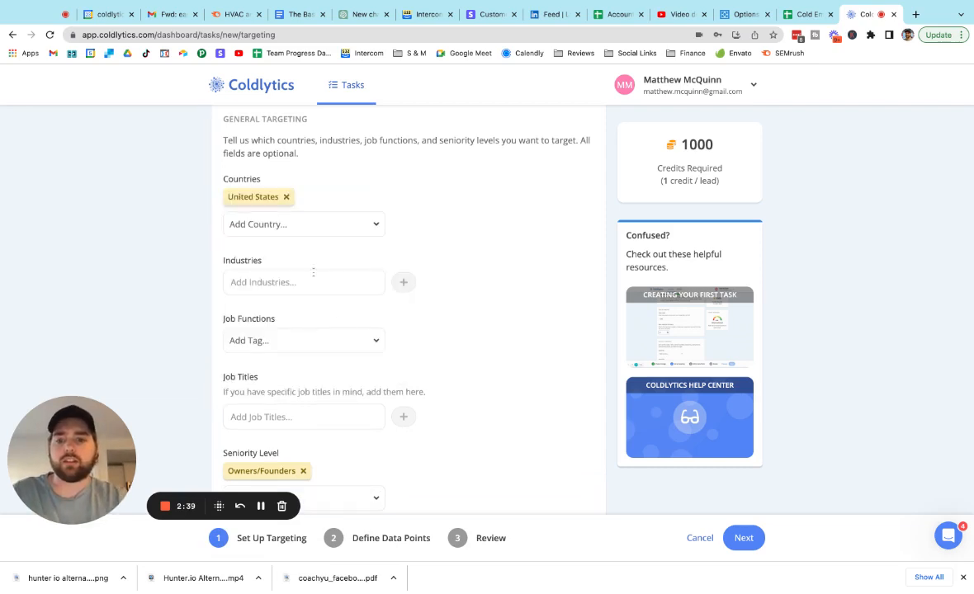
type("oplumbers")
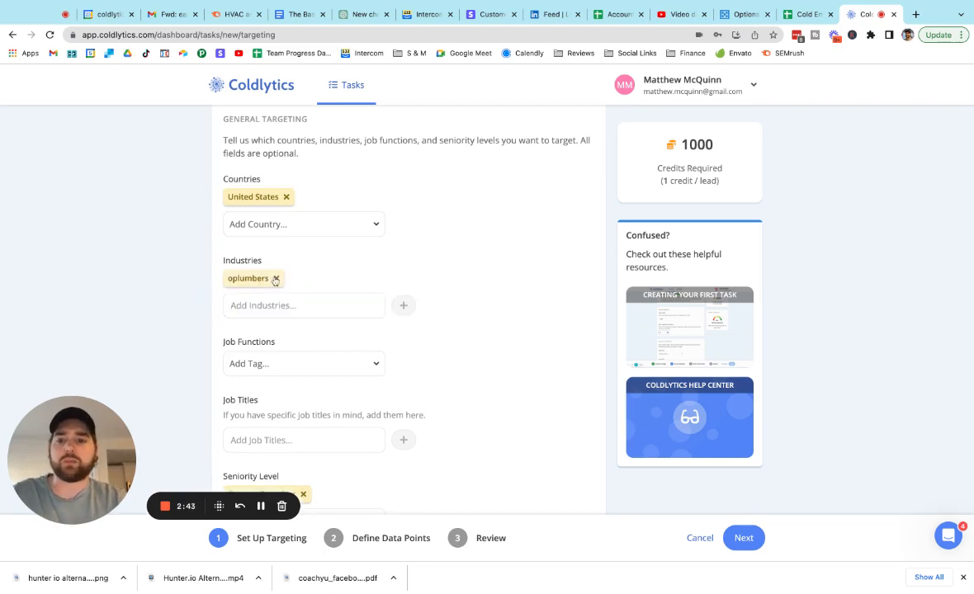
scroll("down", 3)
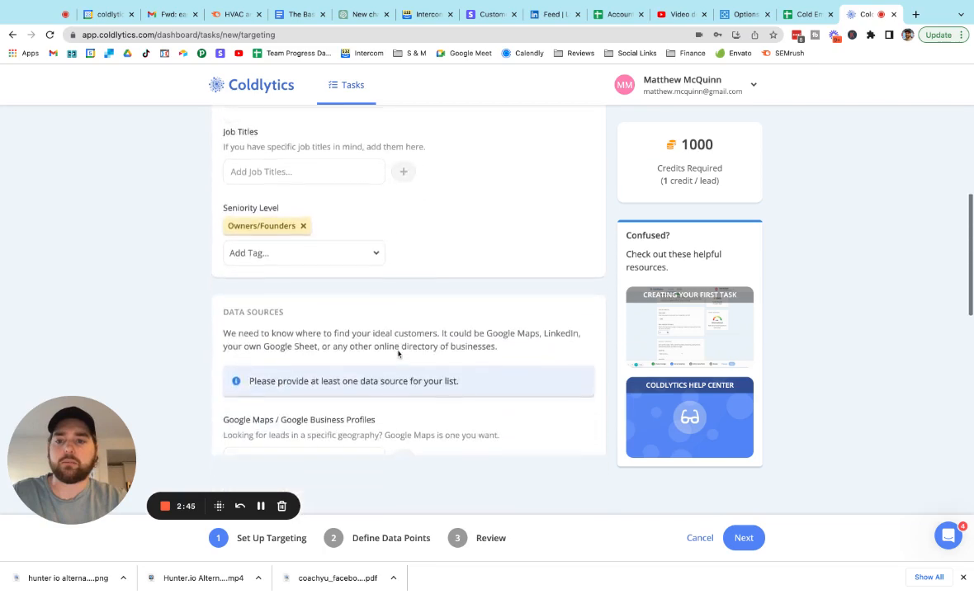
scroll("down", 3)
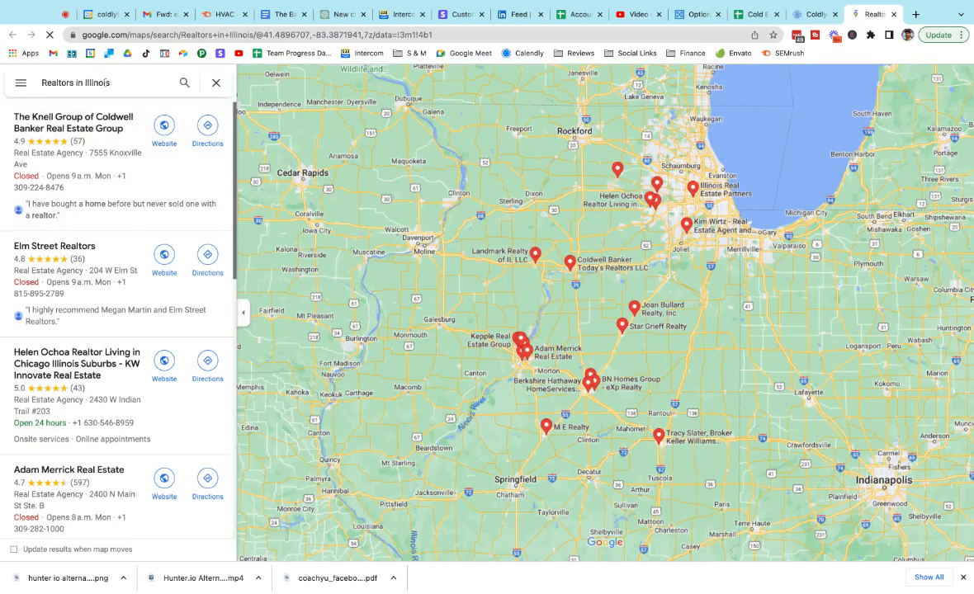
- Search Google Maps for 'plumbers in allentown PA' and copy the results URL
type("plumb")
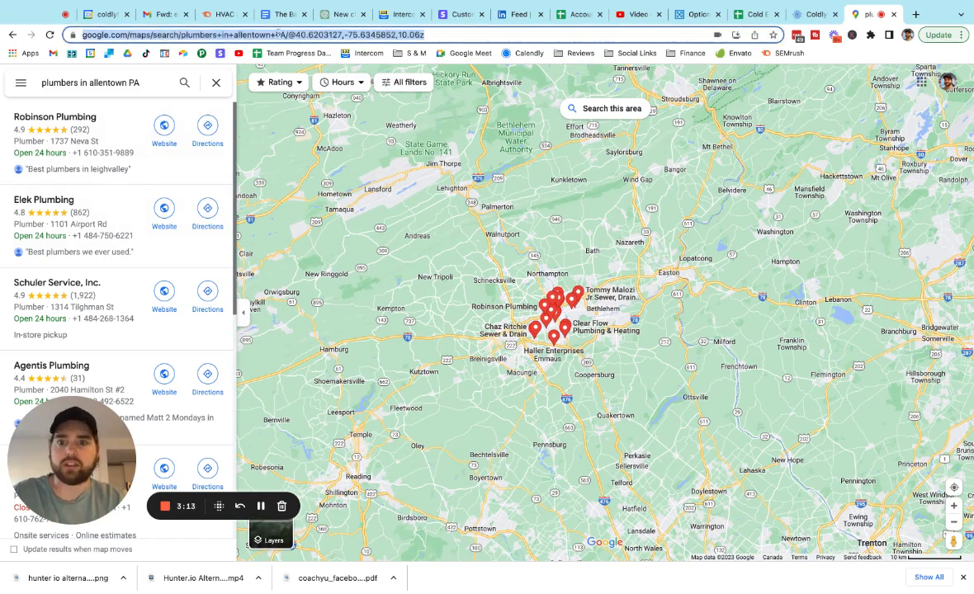
left_click(812, 13)
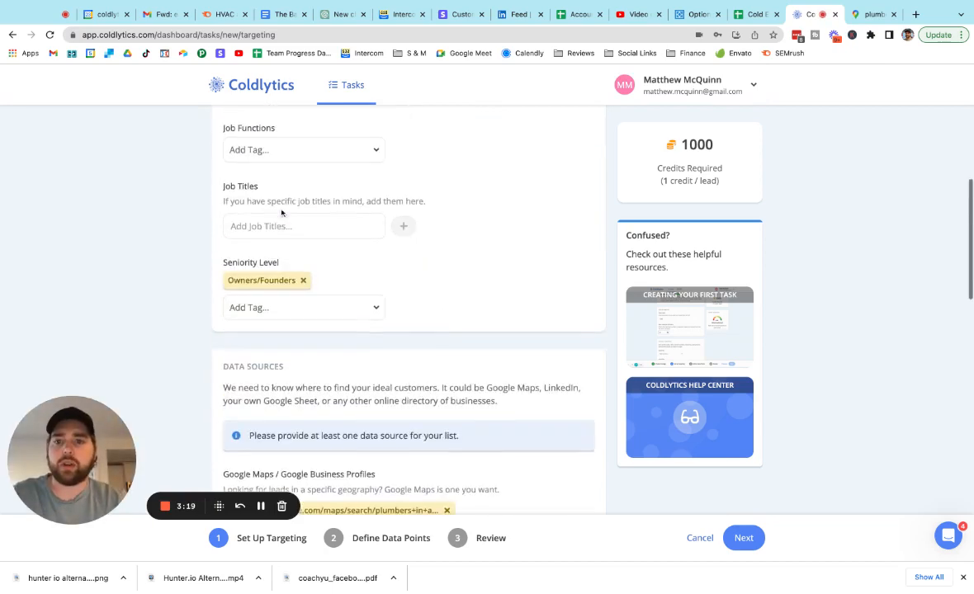
- Scroll the targeting form past the Google Maps link down to the Additional Notes section
scroll("down", 3)
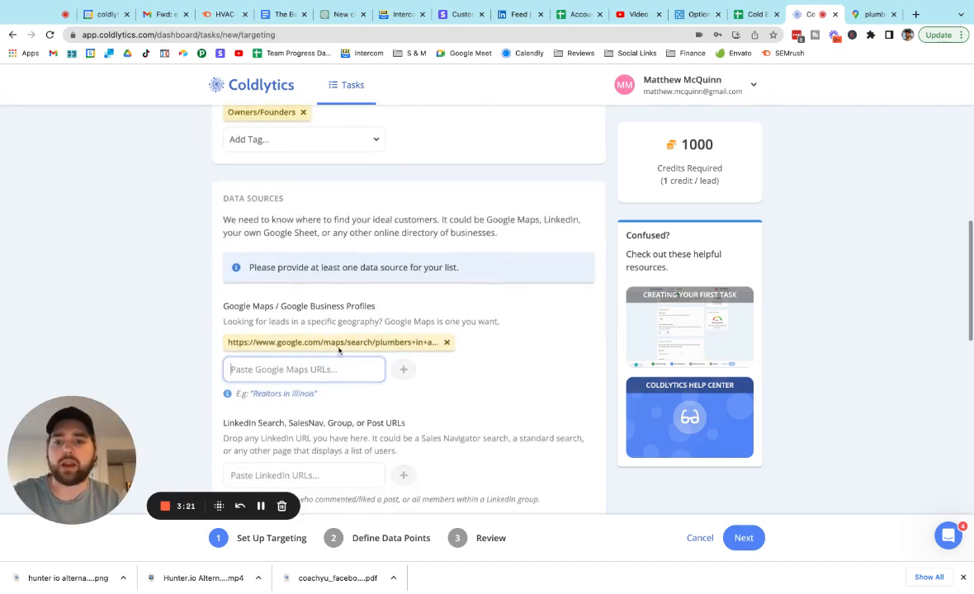
scroll("down", 3)
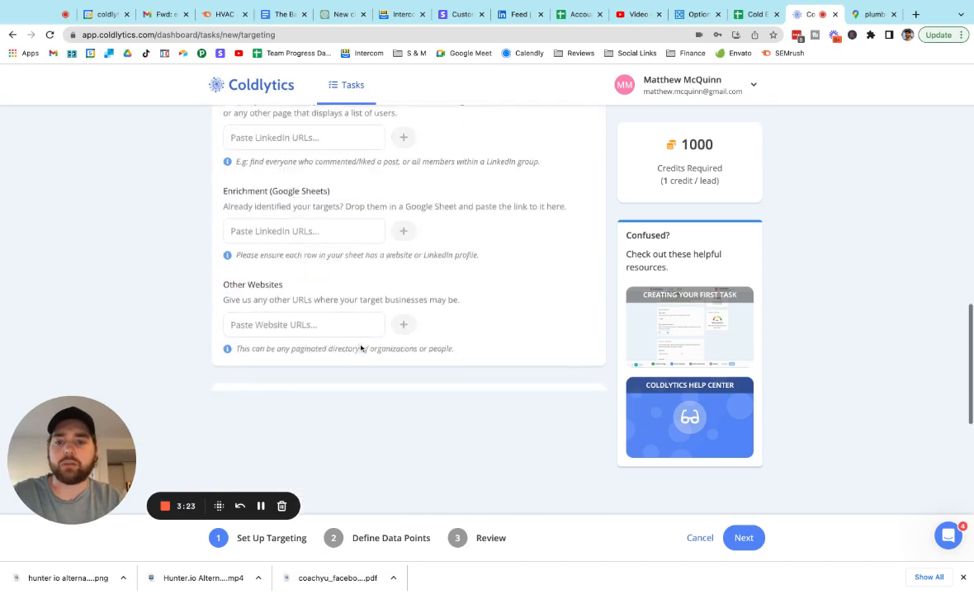
scroll("down", 3)
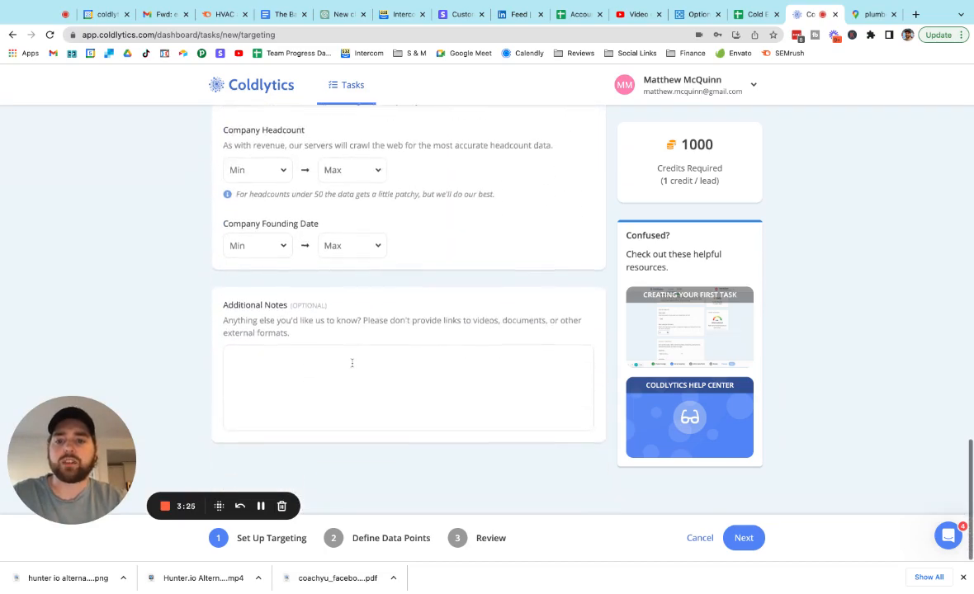
- Enter 'Looking for plumbers in Allentown PA' as additional notes and continue to Define Data Points
type("Looking fo")
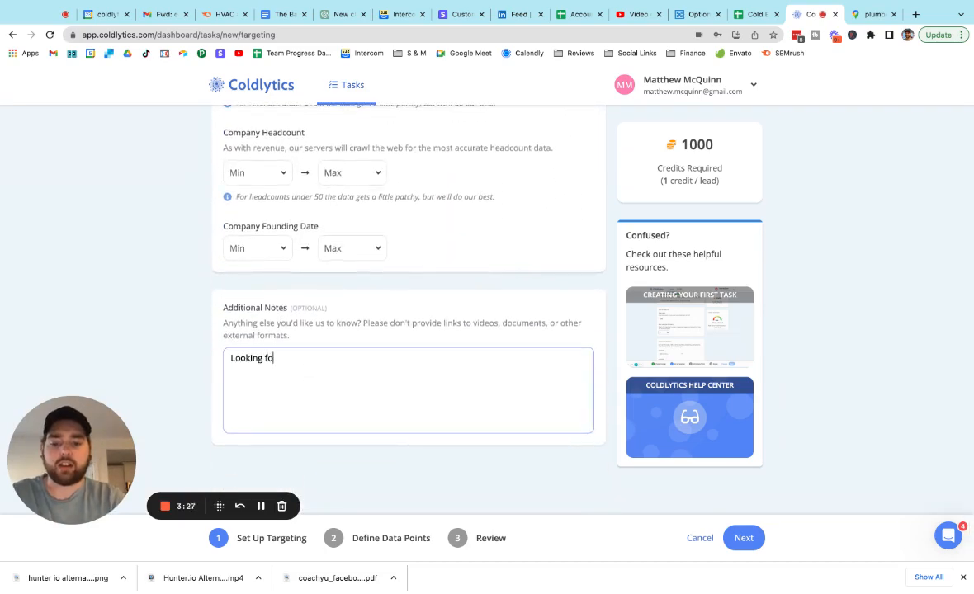
type("r plumbers in")
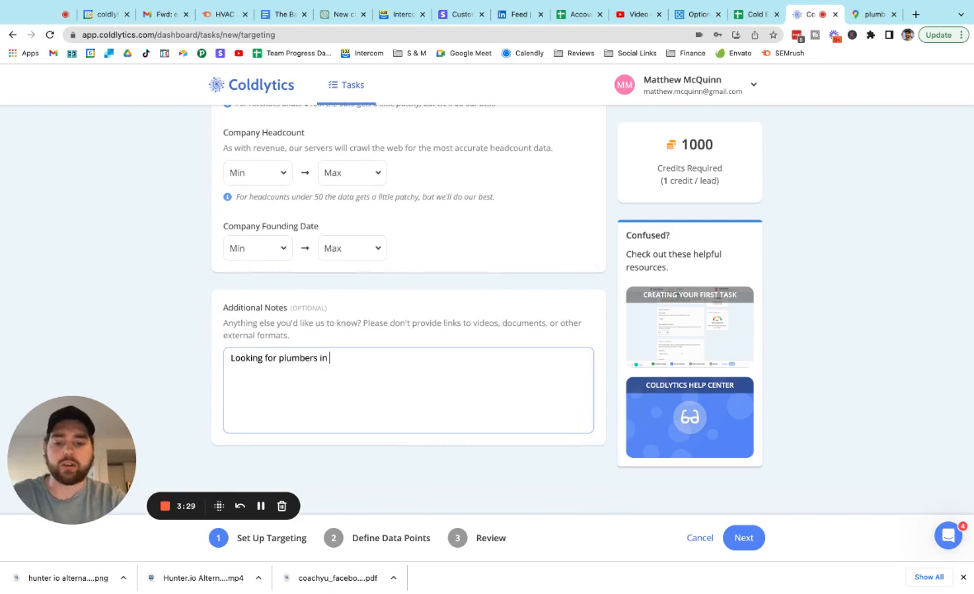
type("Allentown PA")
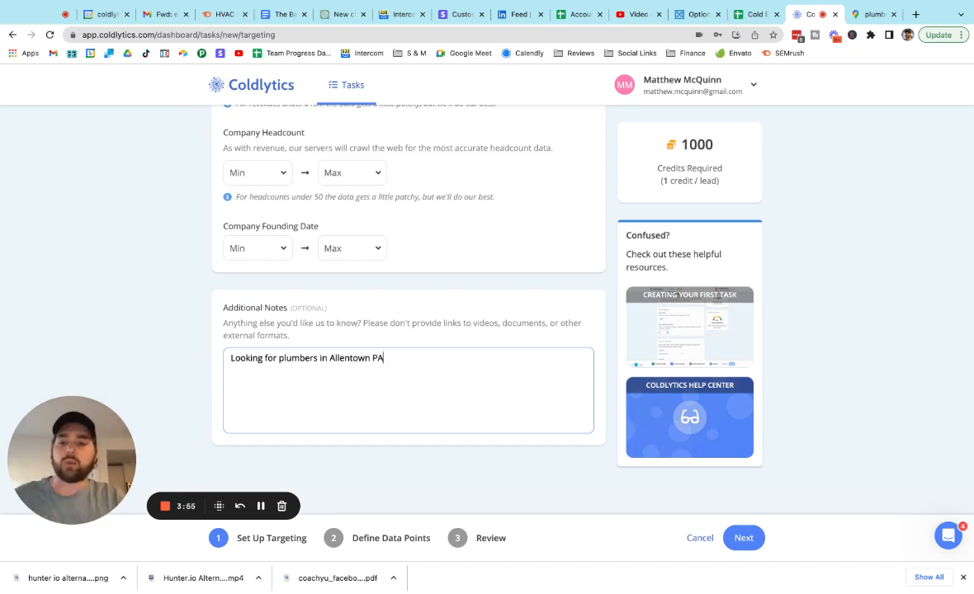
left_click(743, 538)
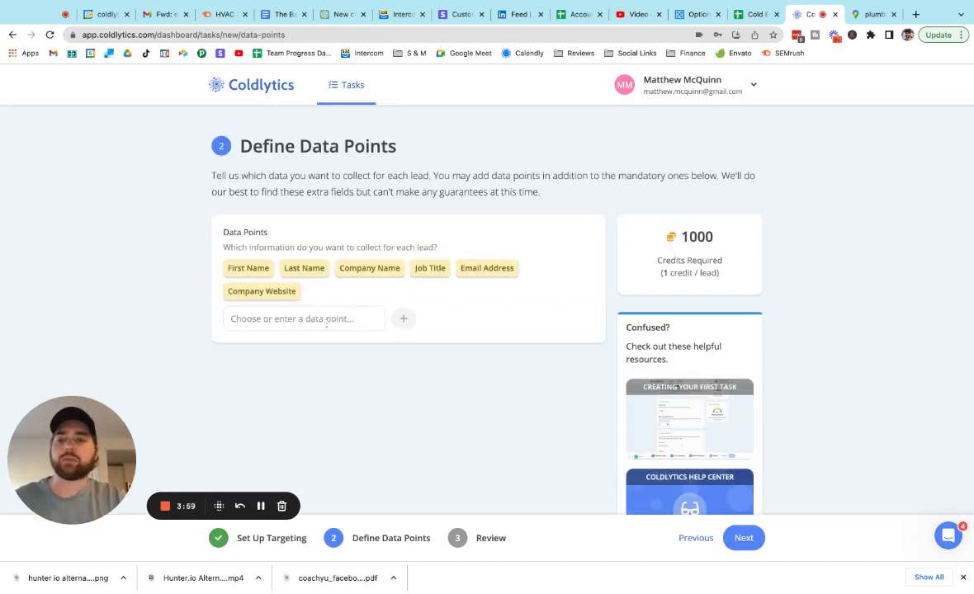
- Add Page Speed (ms) from the extra data points list to the task
left_click(304, 319)
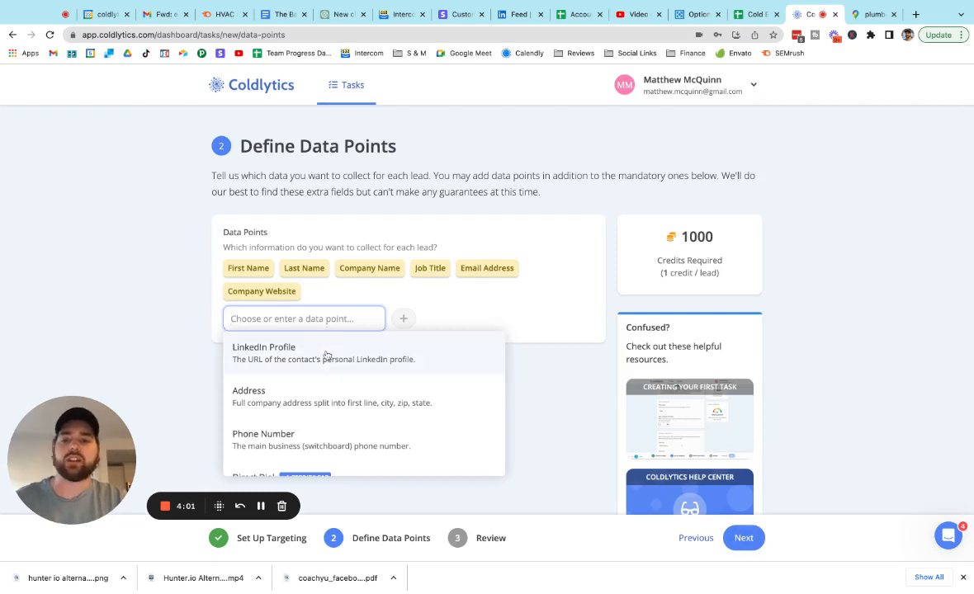
mouse_move(321, 380)
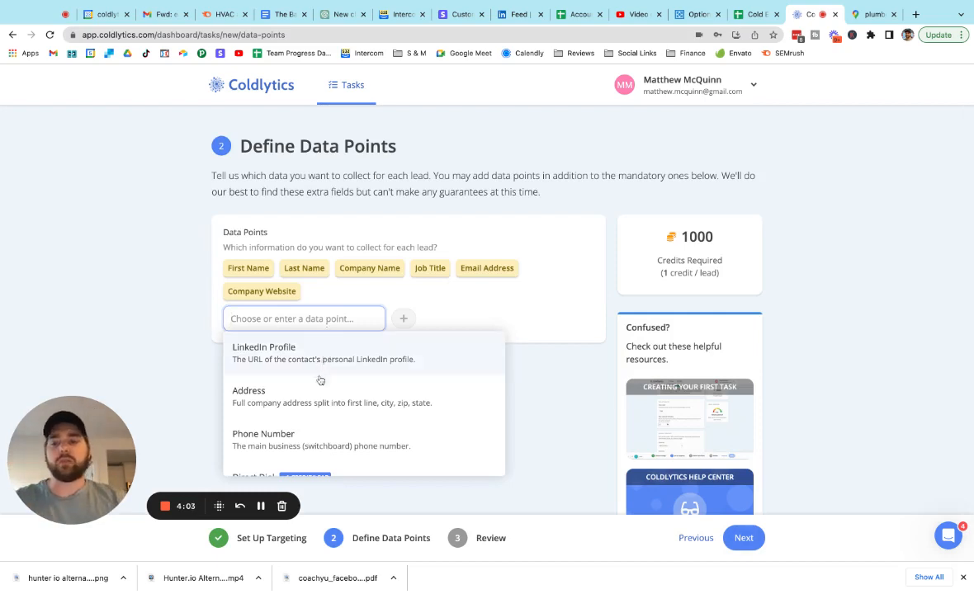
scroll("down", 3)
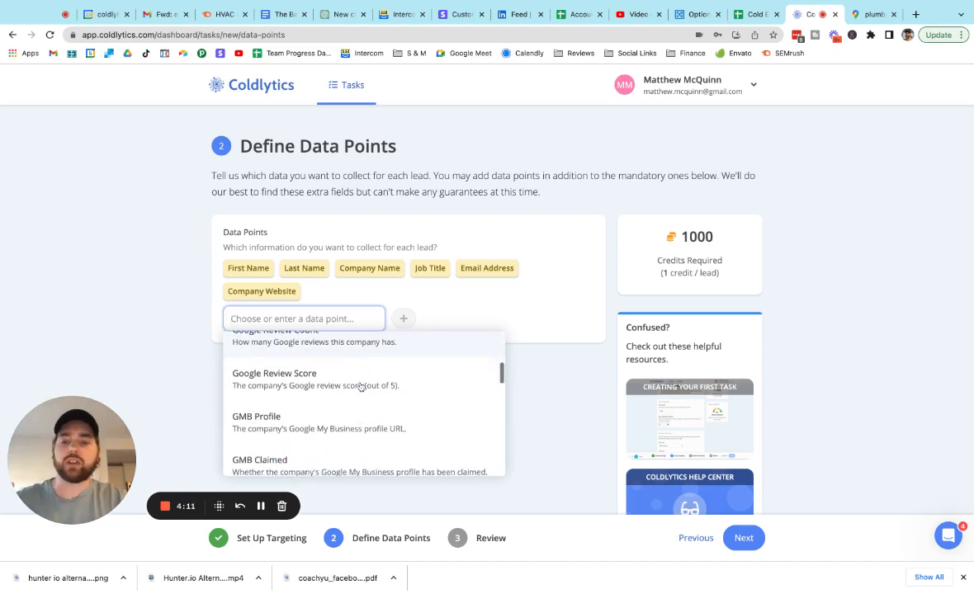
scroll("down", 3)
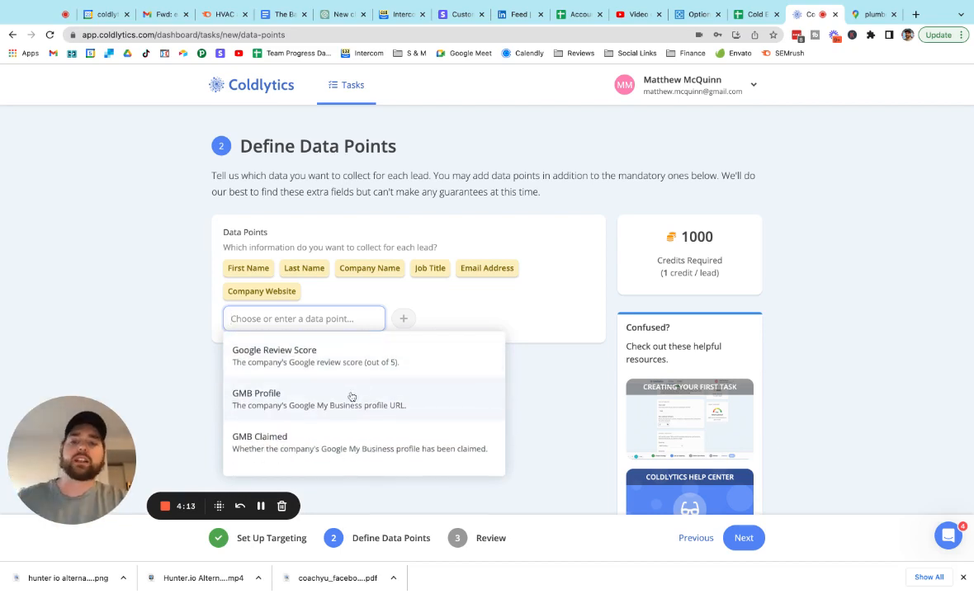
scroll("down", 3)
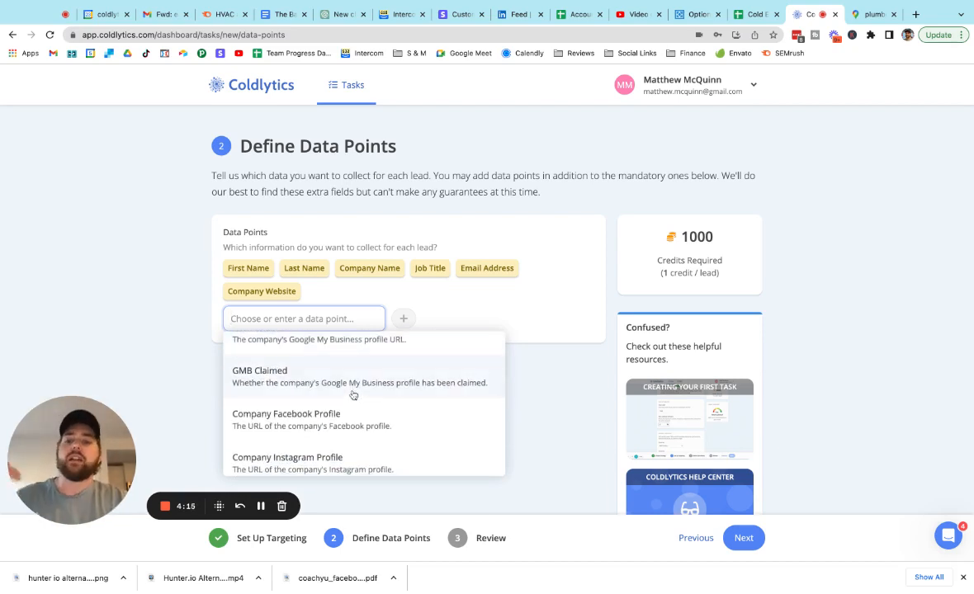
scroll("down", 3)
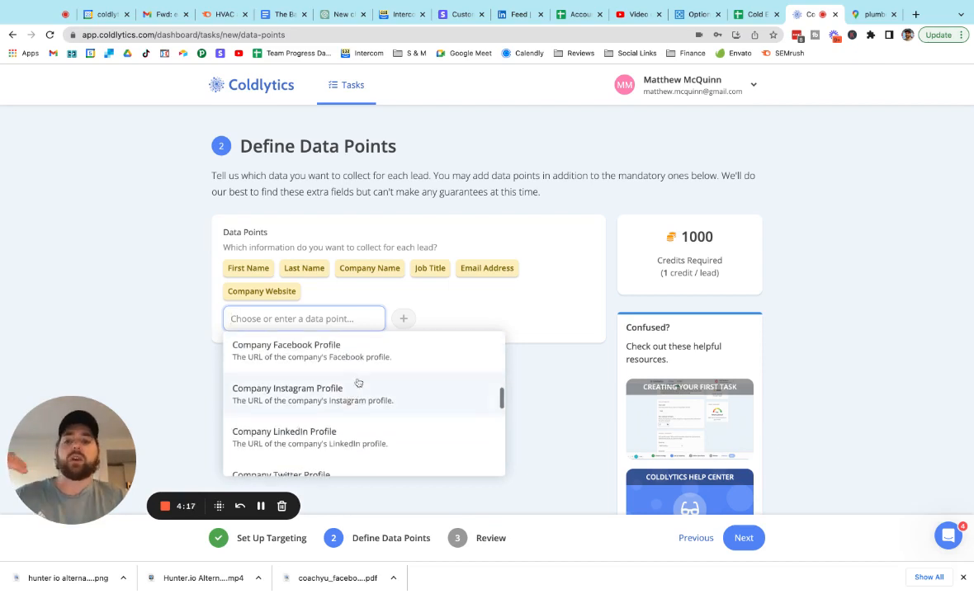
scroll("down", 3)
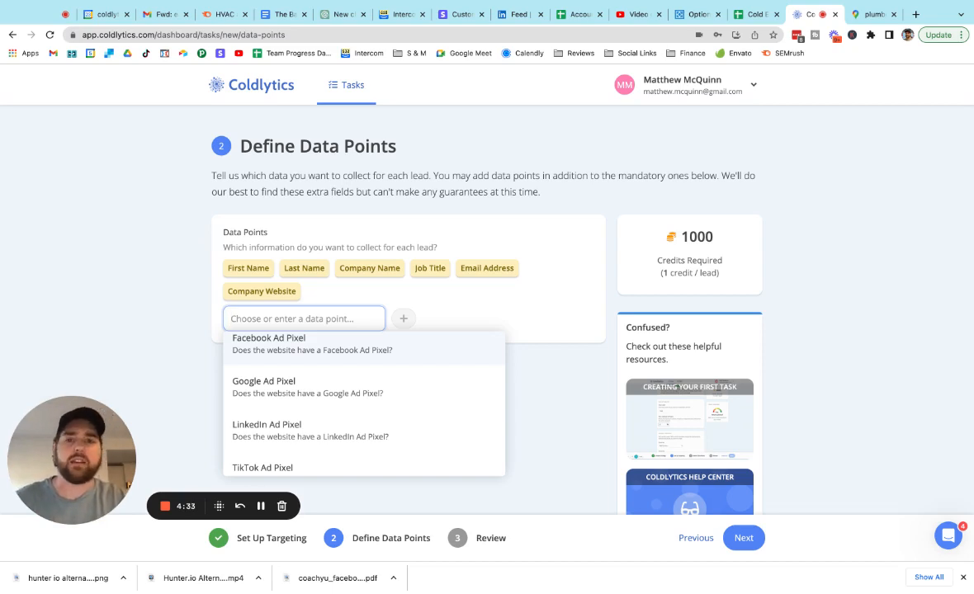
scroll("down", 3)
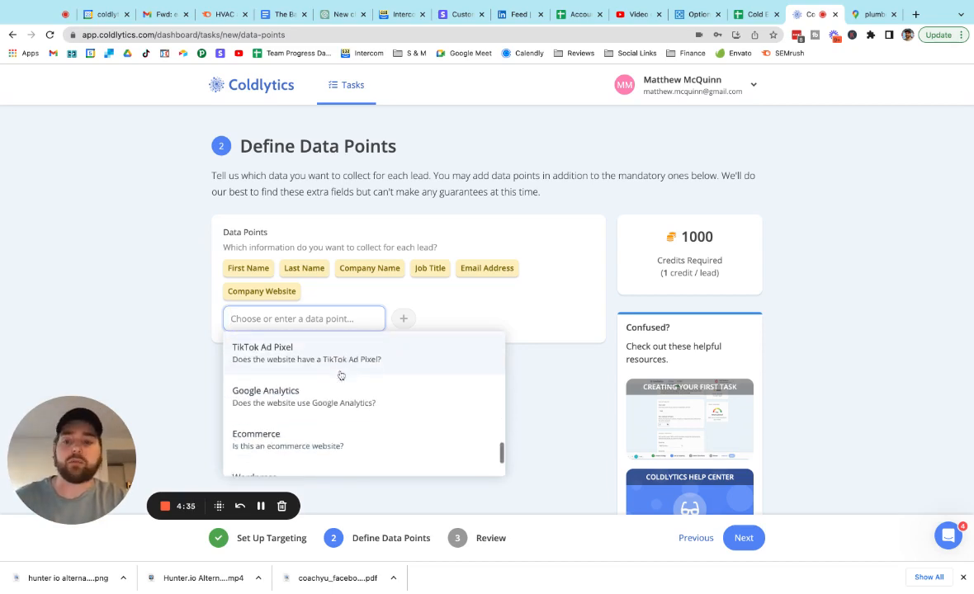
scroll("down", 3)
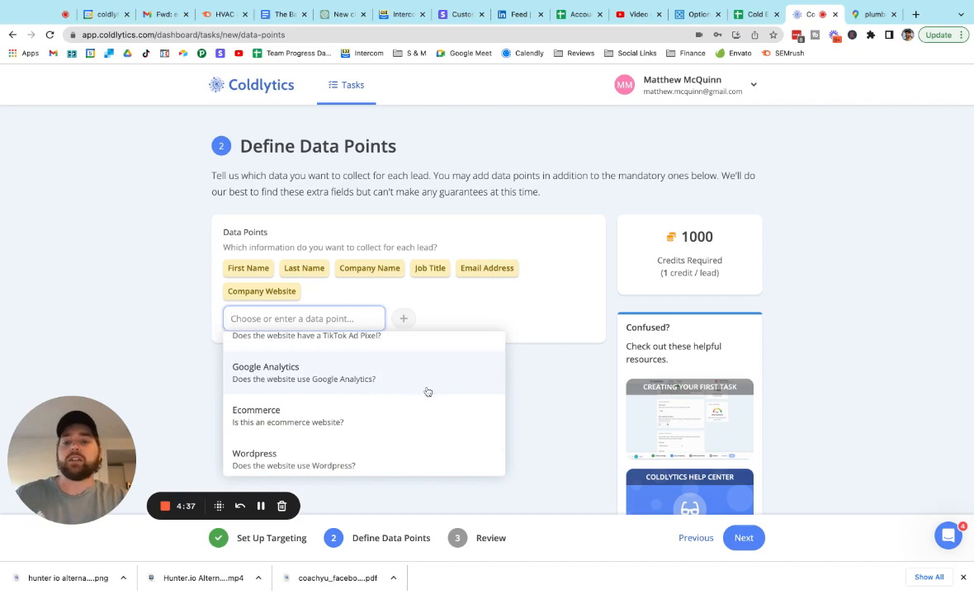
mouse_move(423, 390)
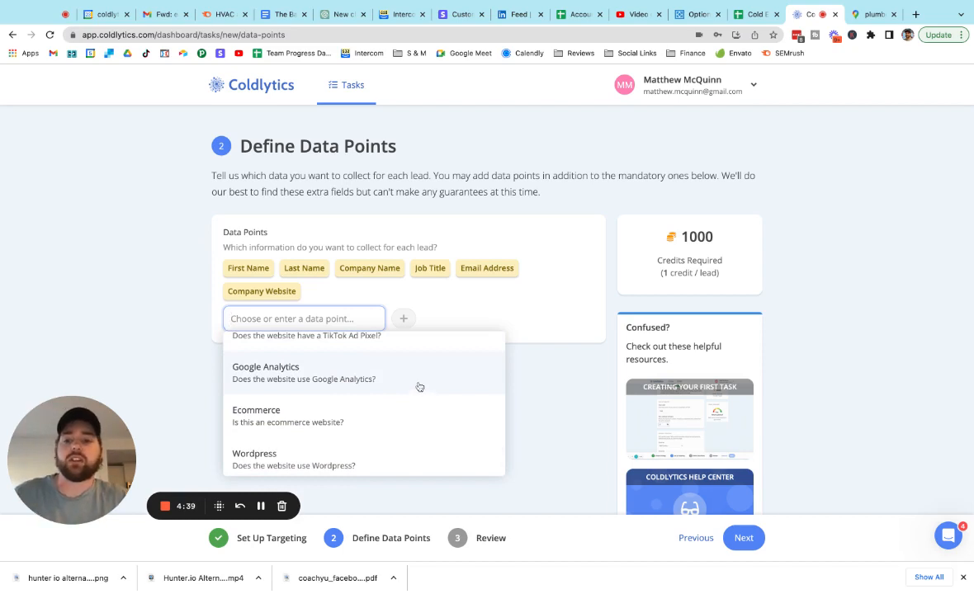
scroll("down", 3)
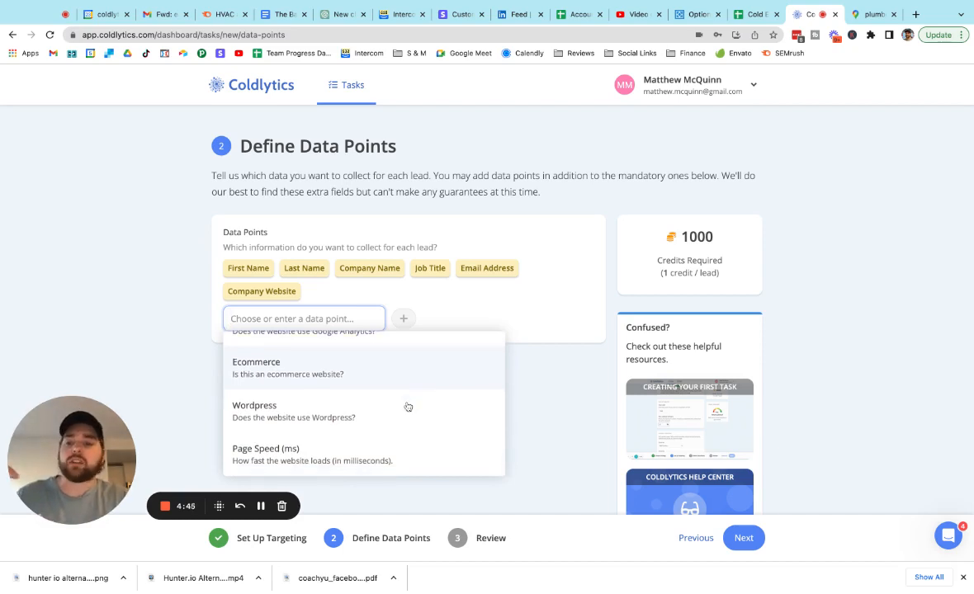
mouse_move(403, 417)
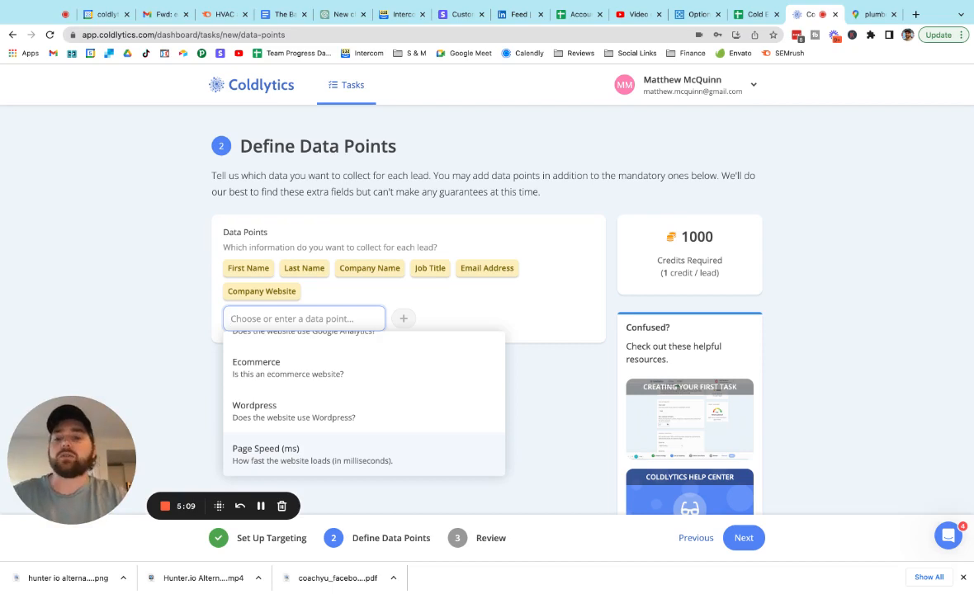
left_click(266, 449)
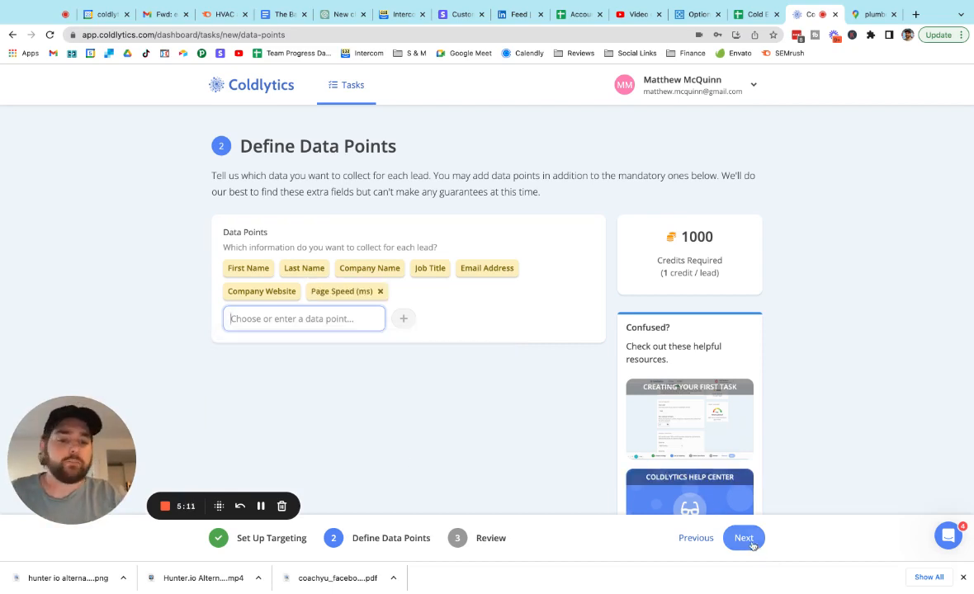
- Recheck the available data points and continue to the Review Task step
left_click(304, 318)
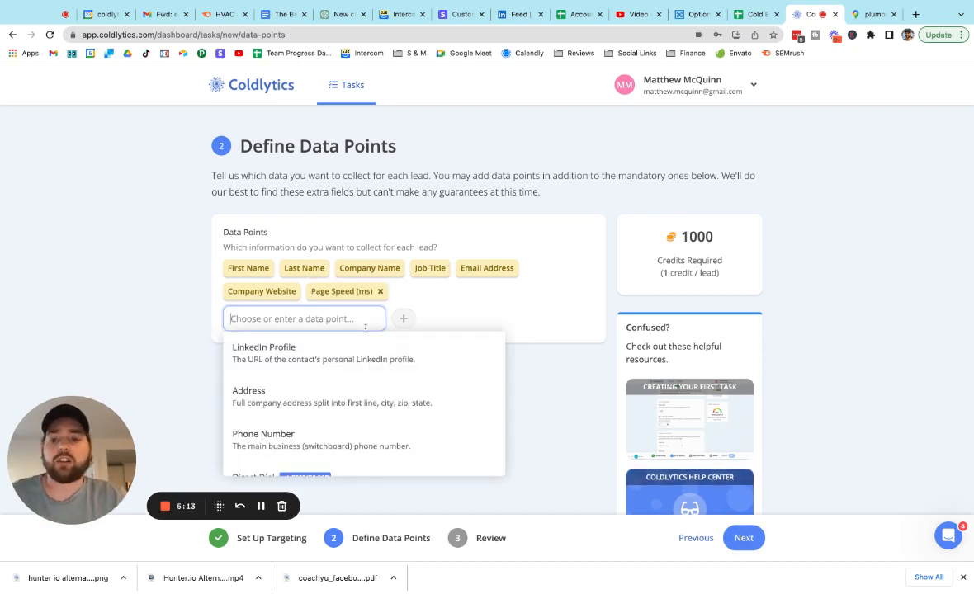
scroll("down", 3)
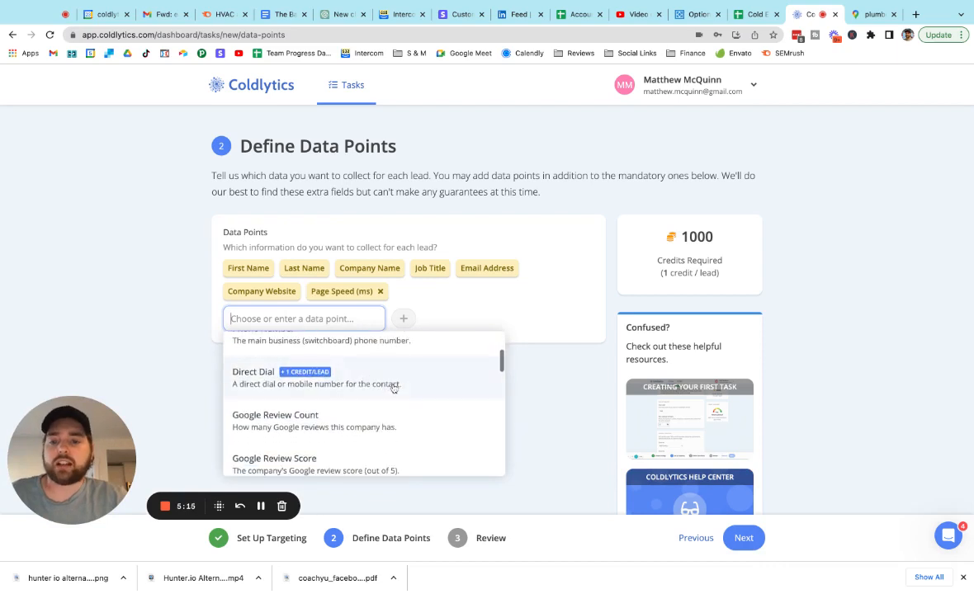
left_click(744, 538)
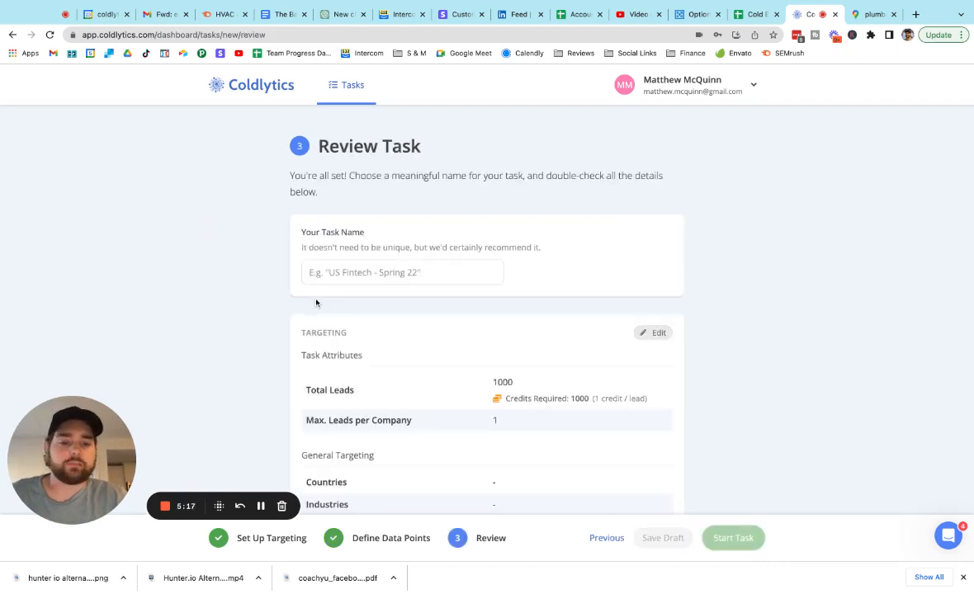
- Name the task 'Allentown PA Plumbing test' and save it as a draft
type("Allentw")
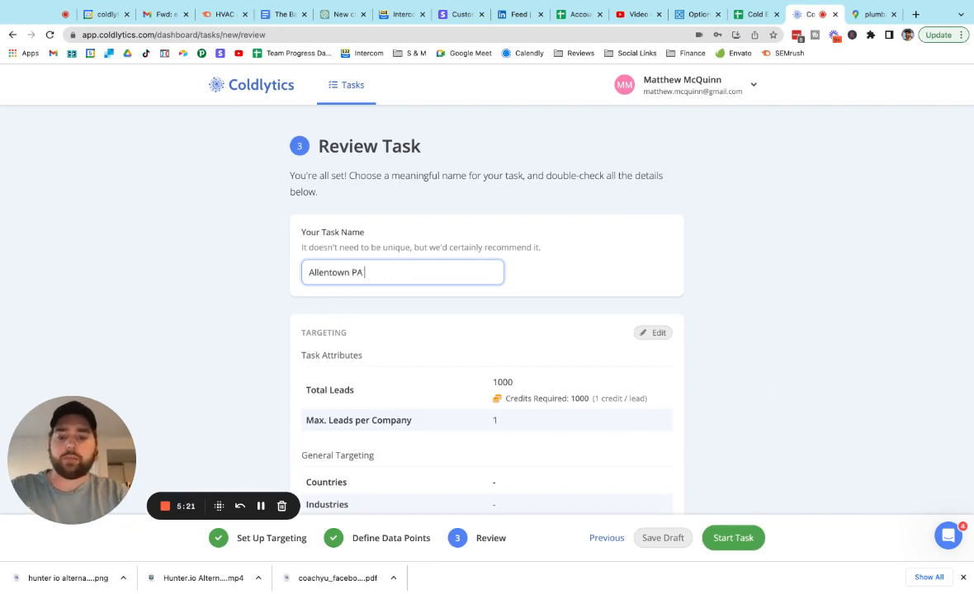
type("PL")
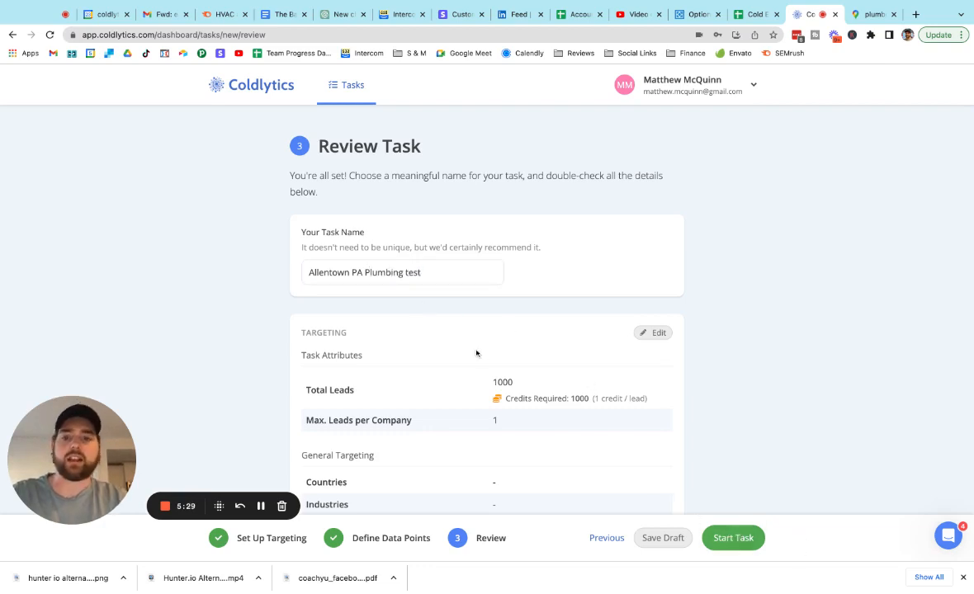
left_click(731, 538)
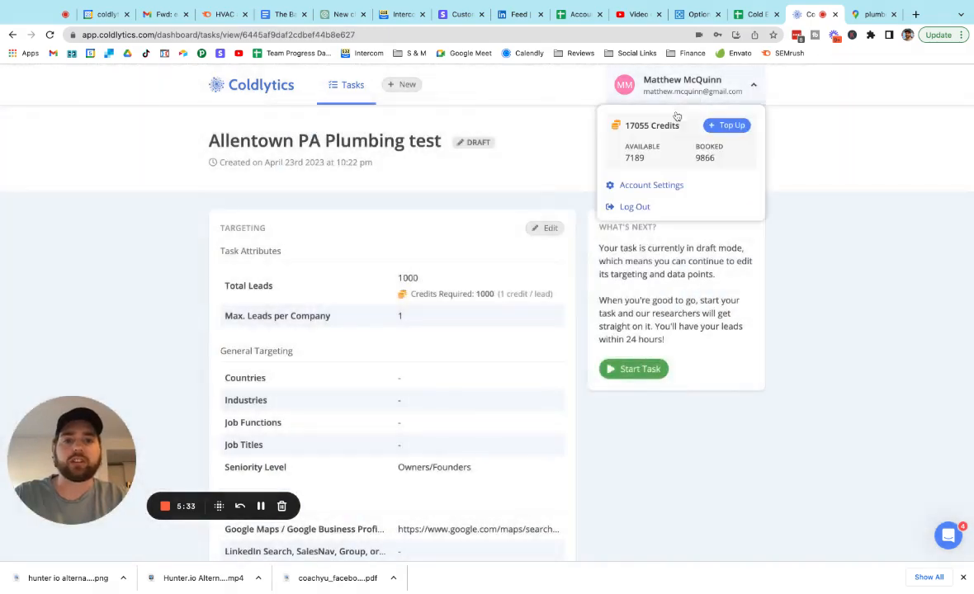
- Open Account Settings and scroll through the Lite, Basic and Pro subscription plans
left_click(651, 185)
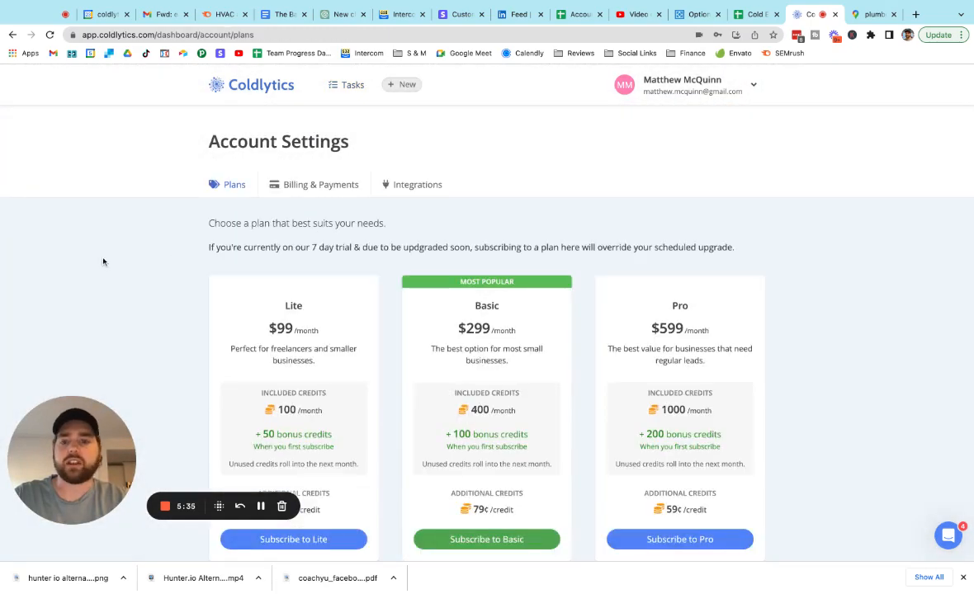
scroll("down", 3)
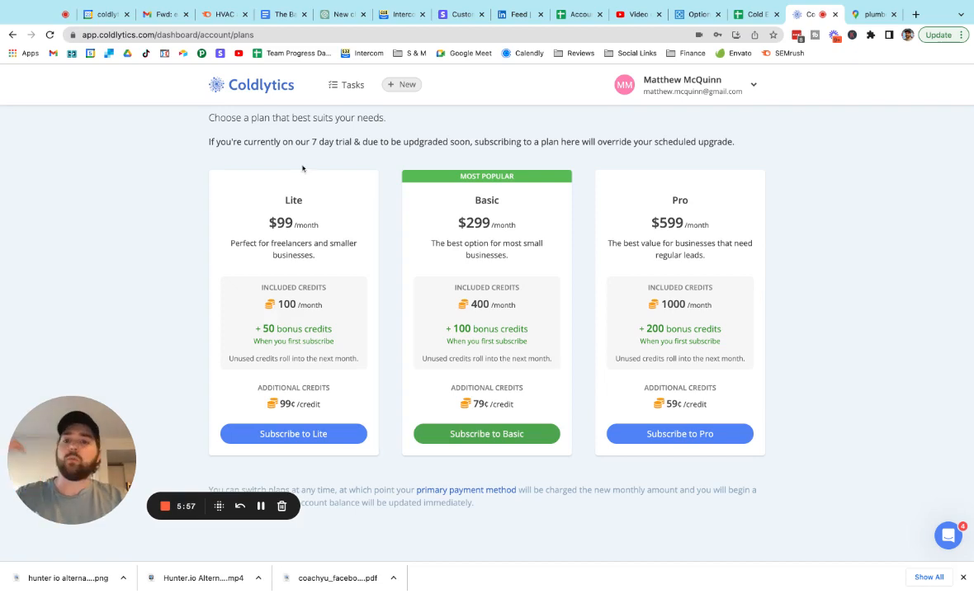
mouse_move(320, 193)
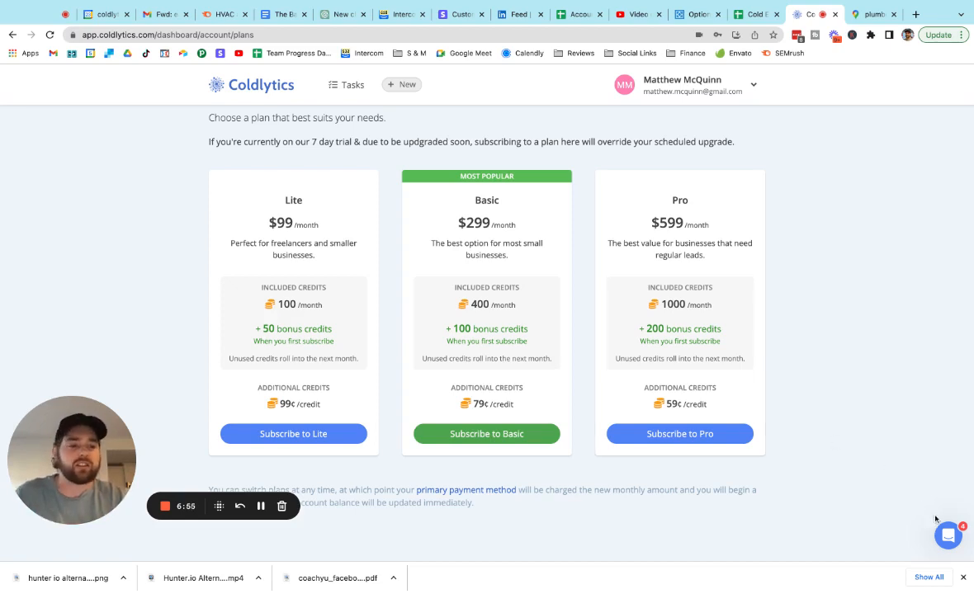
left_click(947, 535)
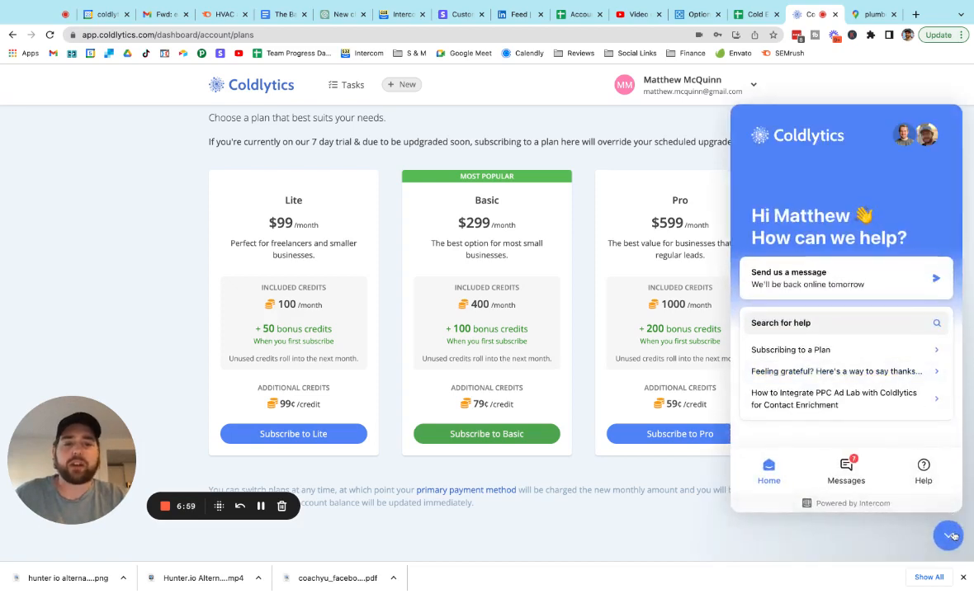
left_click(947, 535)
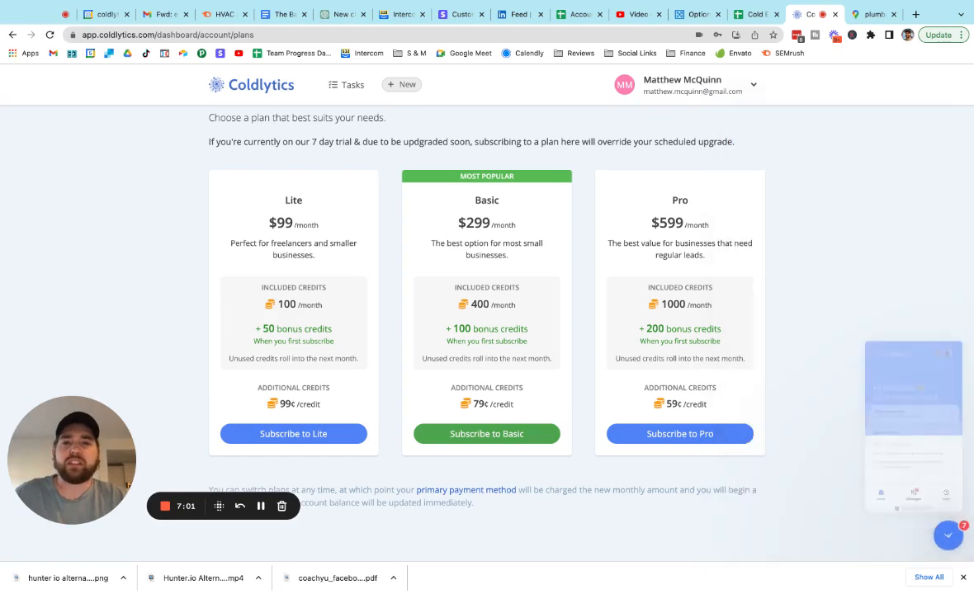